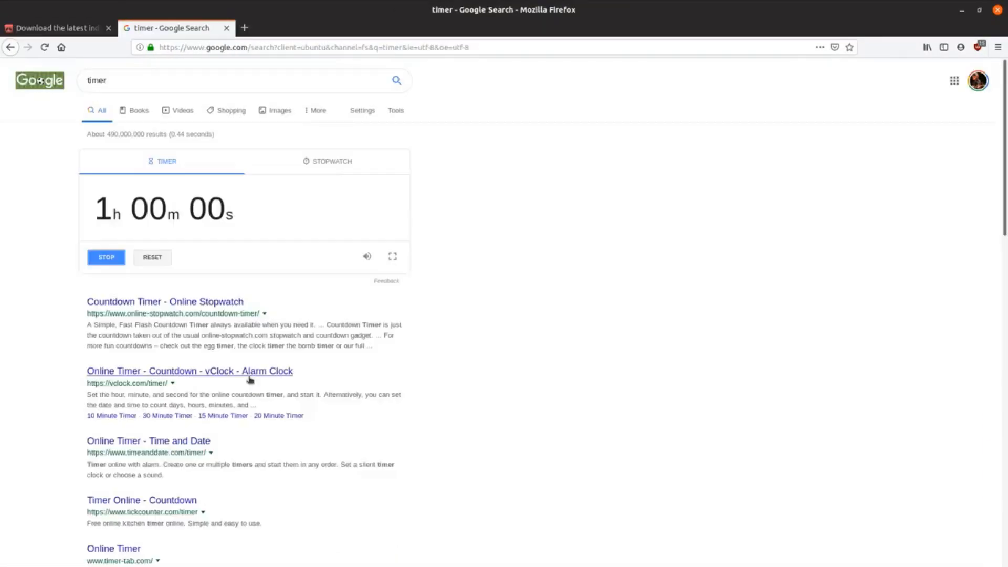
Step: Find the 16x16 Industrial Tileset on itch.io and start its download
left_click(57, 28)
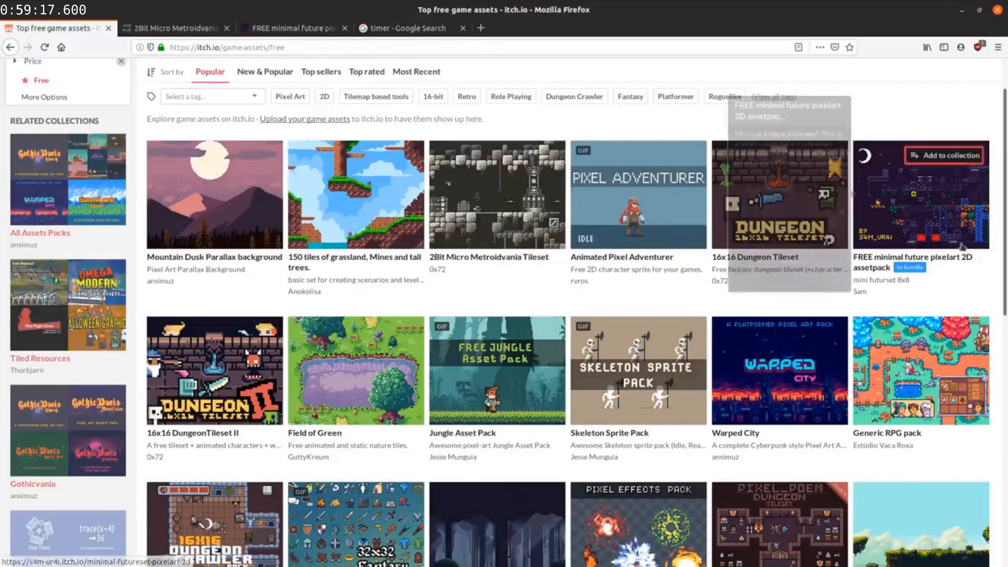
scroll("down", 3)
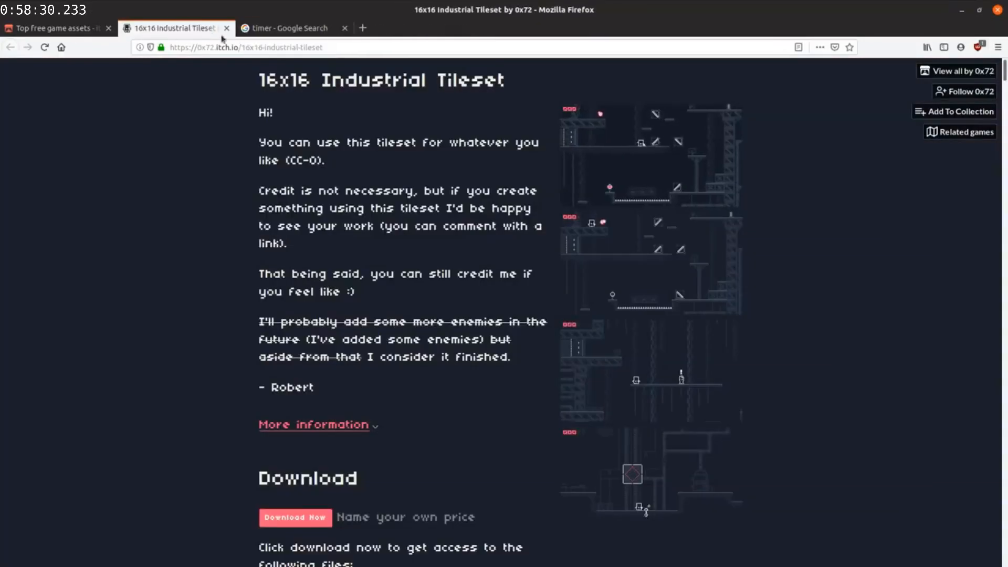
scroll("down", 3)
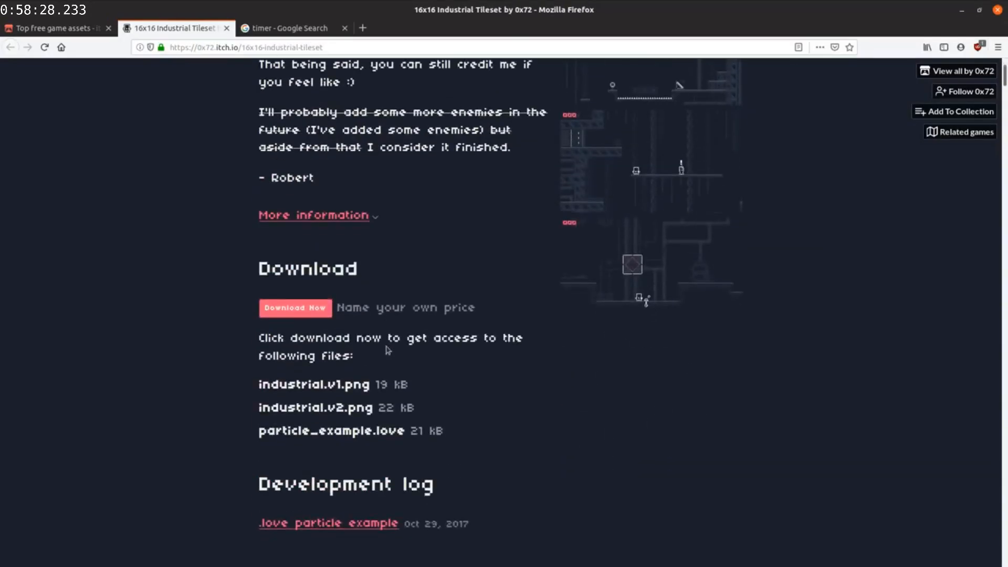
left_click(294, 307)
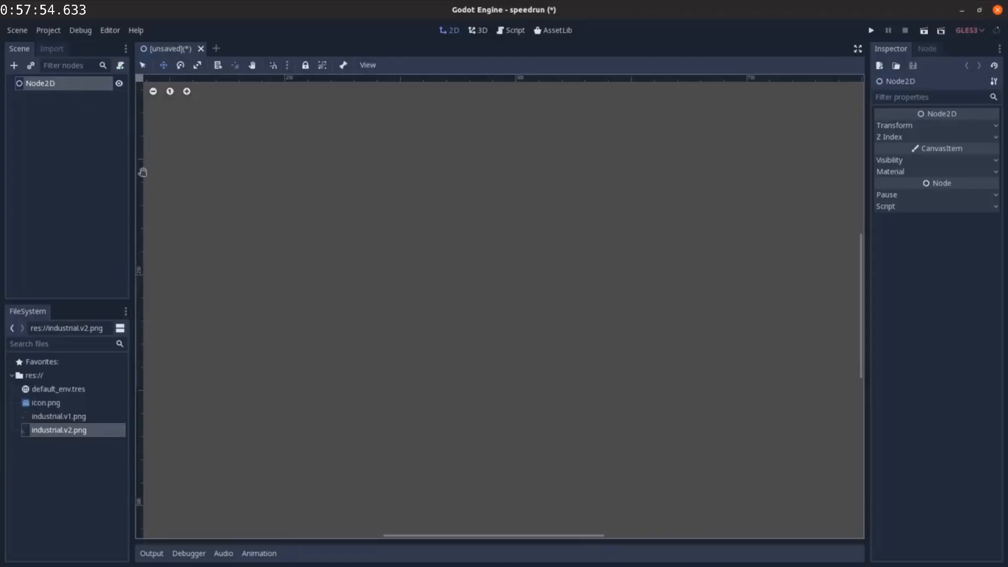
Step: Name the World scene and split the Player sprite's character.png into 8 Hframes and 2 Vframes
type("Worlf")
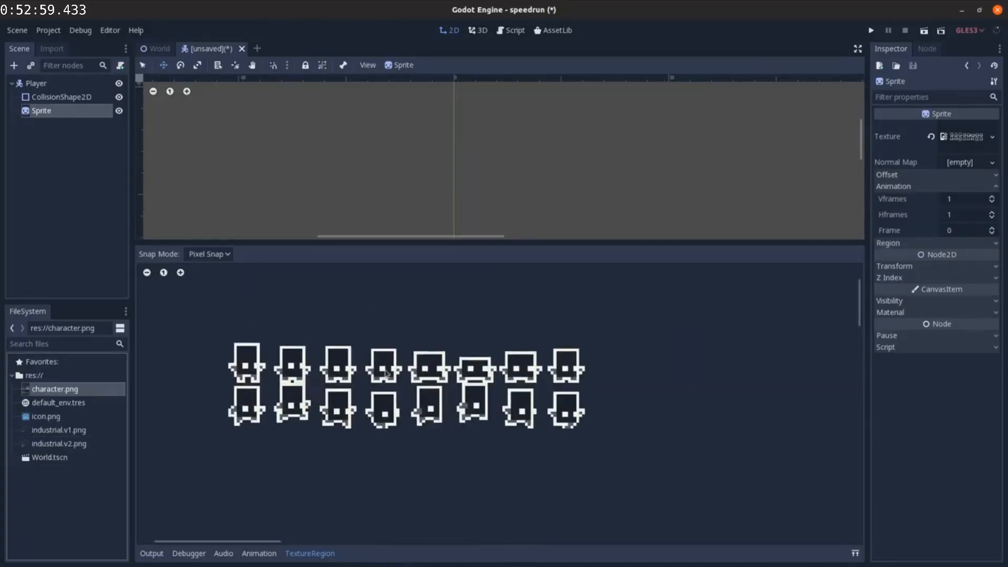
left_click(968, 198)
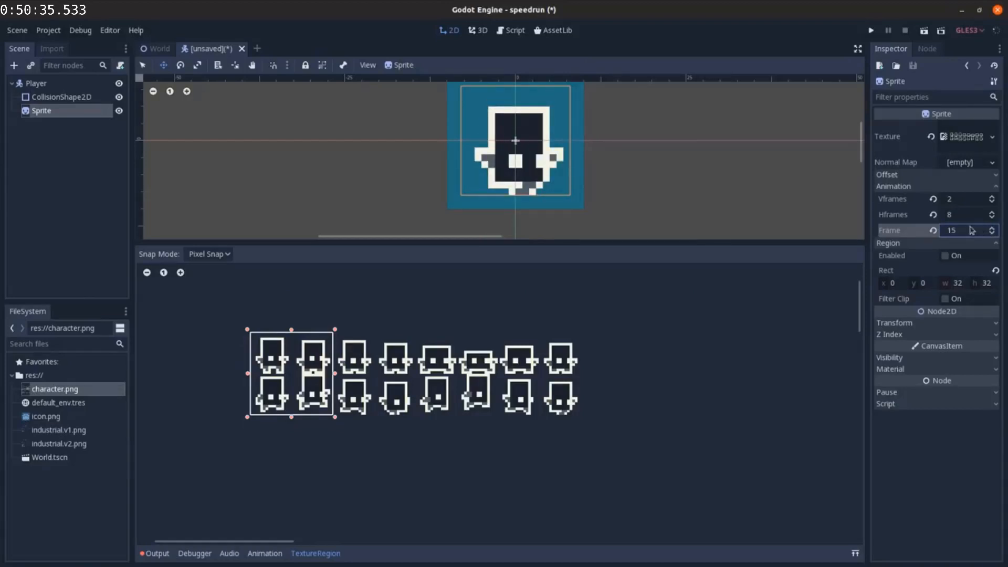
Step: Give the Player an AnimationPlayer with an 8-frame 'walk' and 1-frame 'jump' animation
left_click(36, 83)
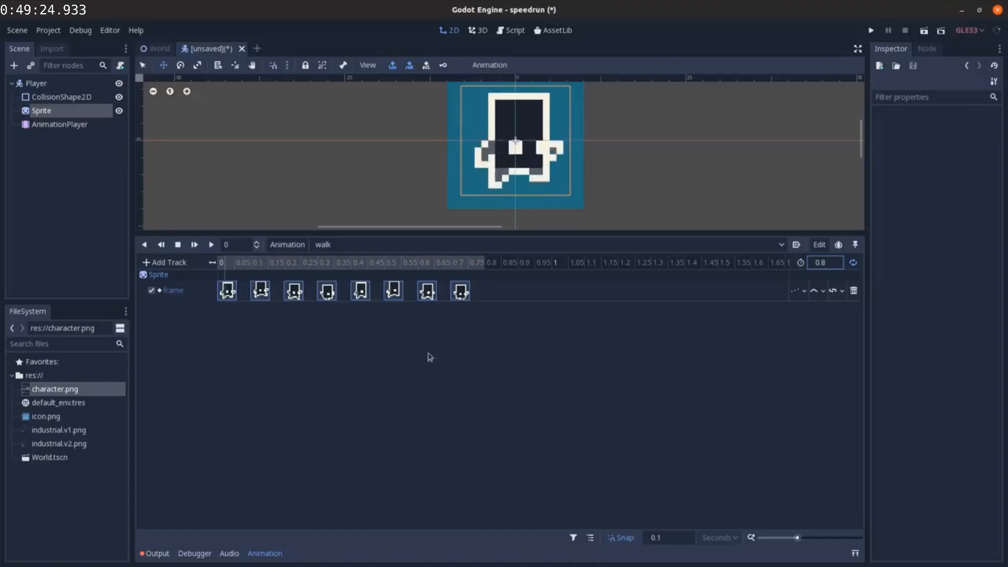
left_click(179, 244)
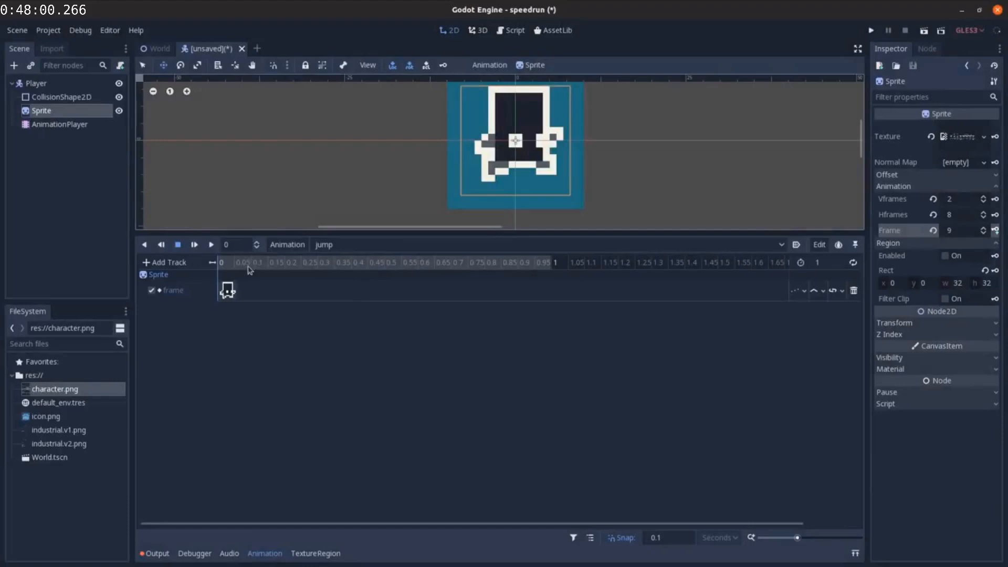
left_click(17, 31)
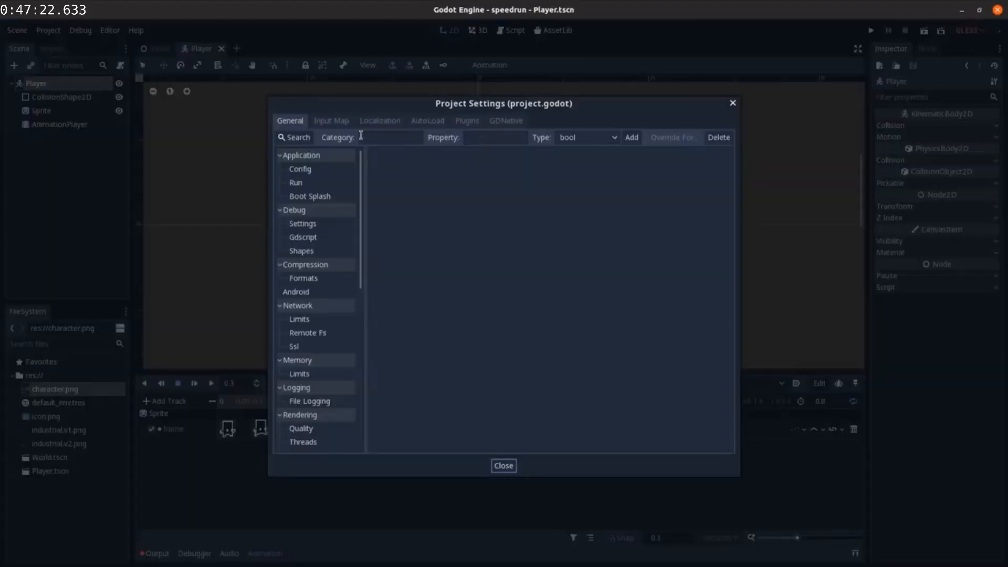
Step: Add move_left, move_right and jump actions with keys to the Input Map
left_click(331, 121)
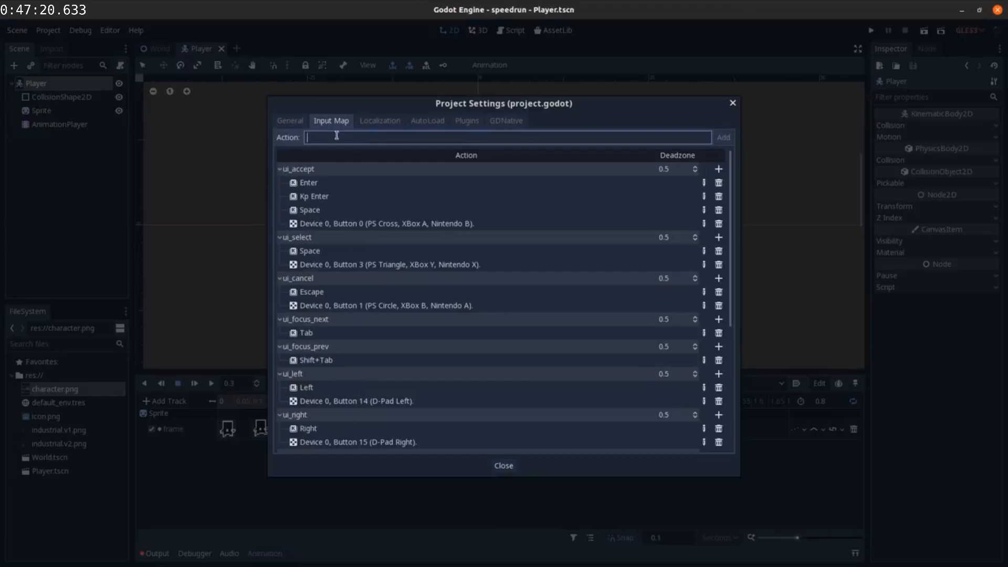
type("mo")
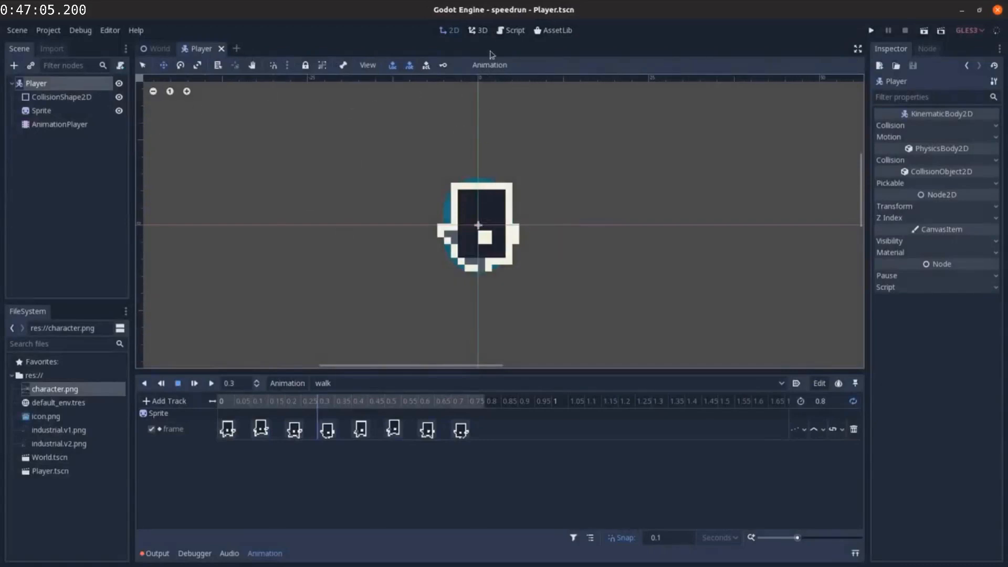
Step: Attach Player.gd with jump_force 400 and a jump_buffer of 0.05
left_click(510, 29)
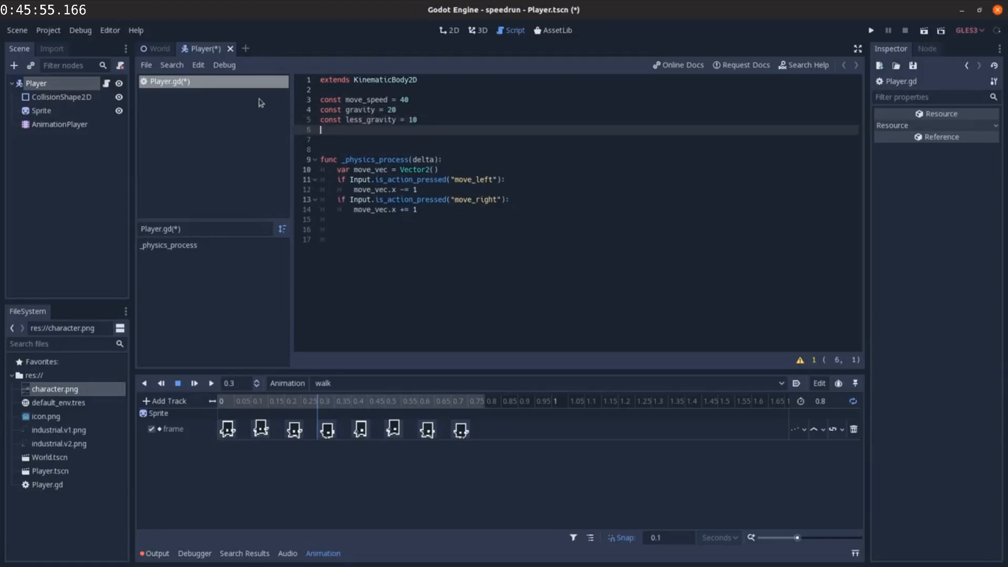
type("const jump_force = 400")
type("velo += move_vec * move_speed - drag * velo")
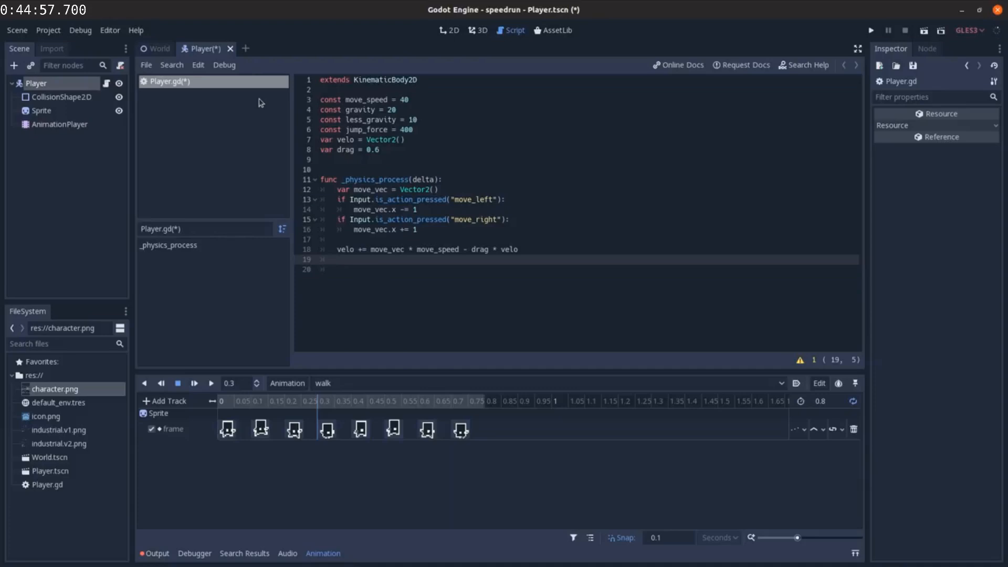
mouse_move(60, 124)
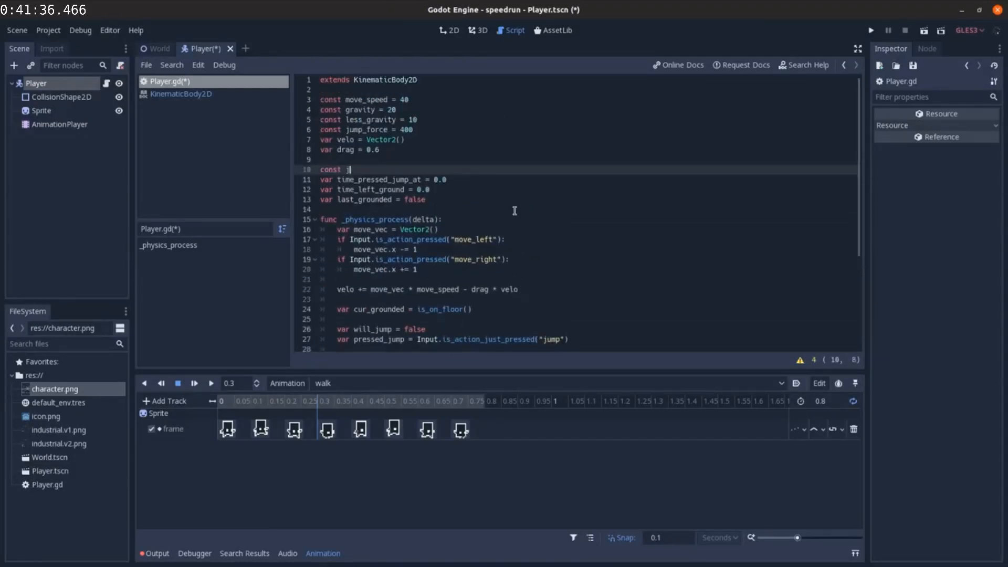
type("ump_bu")
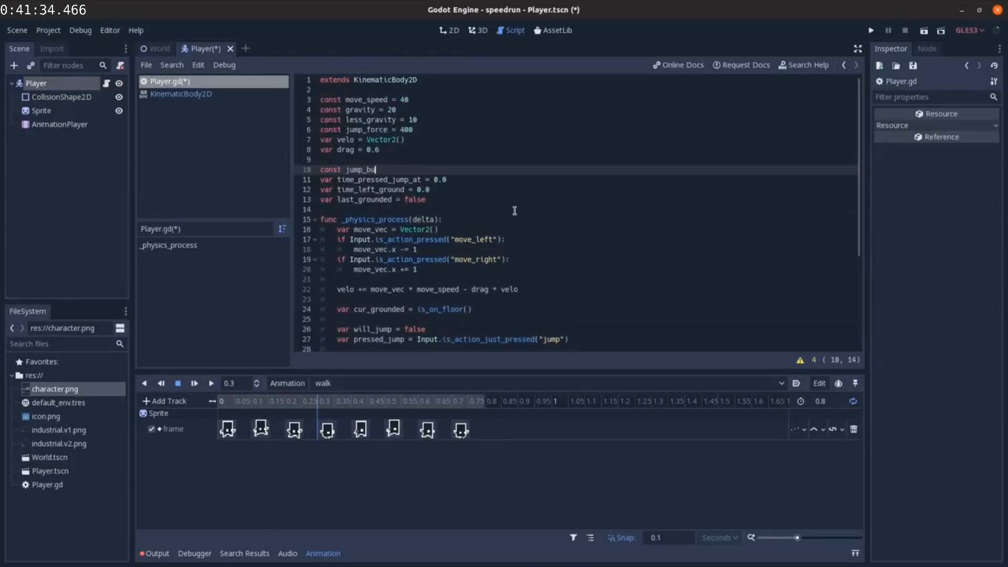
type("ffer")
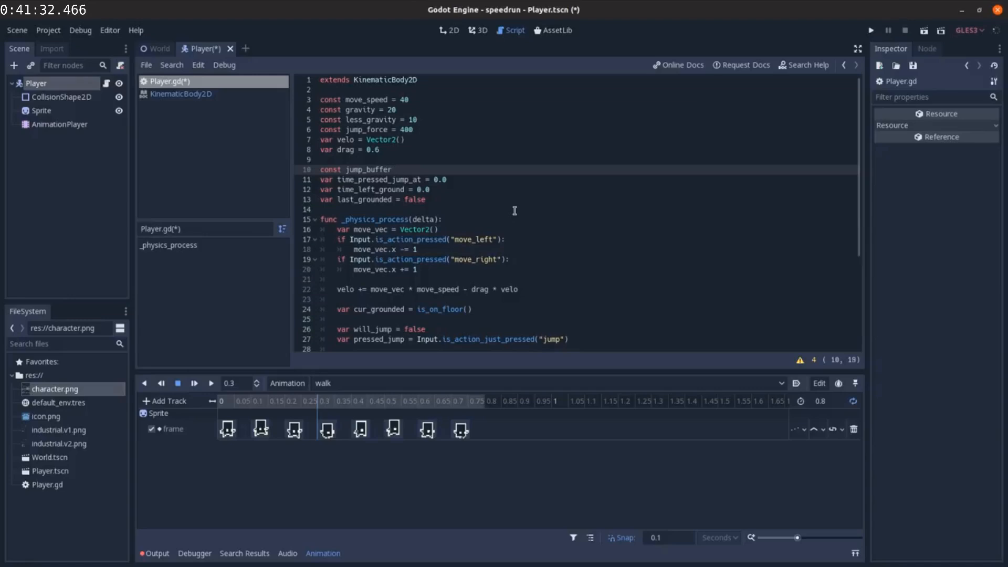
type("= 0.05")
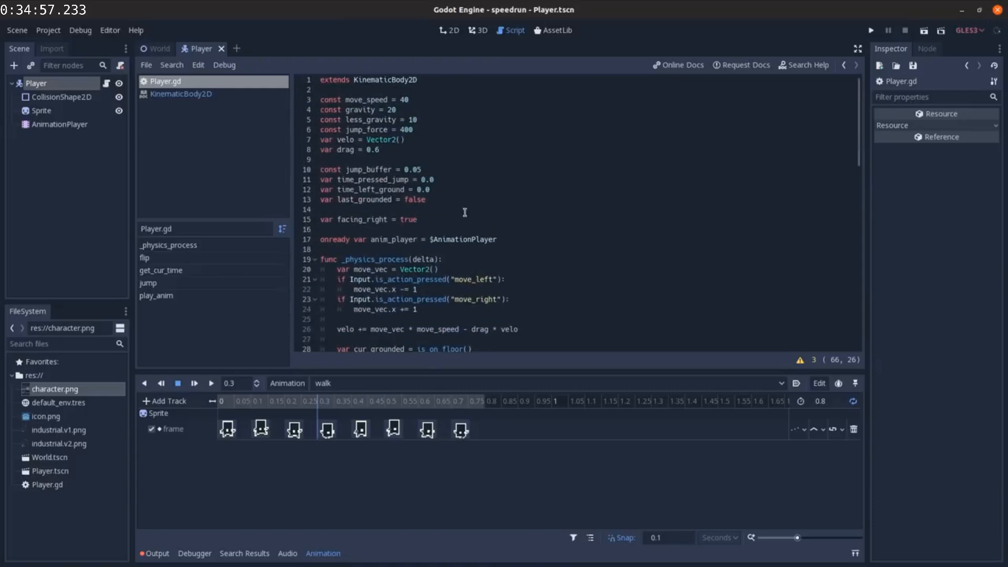
Step: Test-run the World with the instanced player, then scroll Player.gd to the gravity lines
left_click(158, 48)
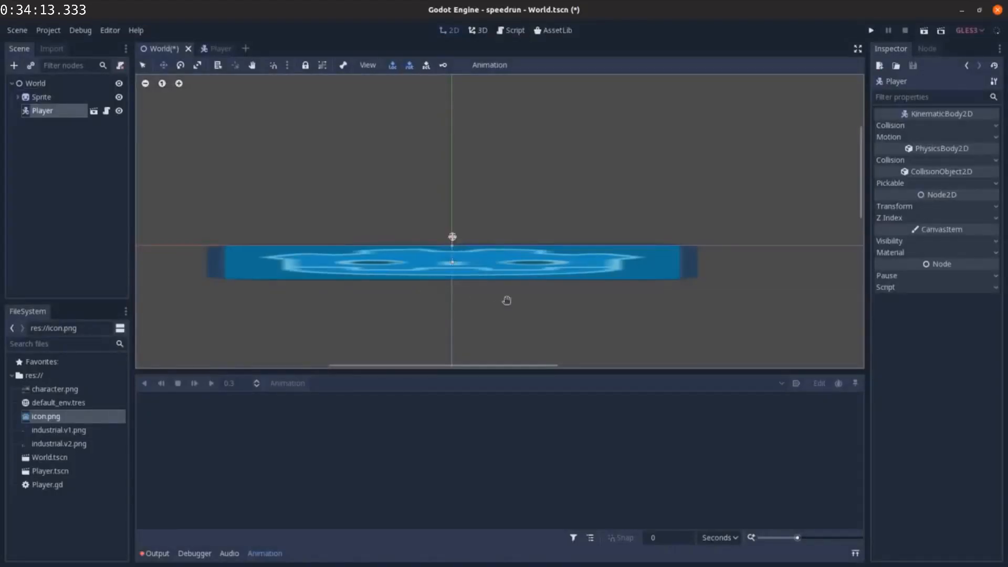
left_click(210, 48)
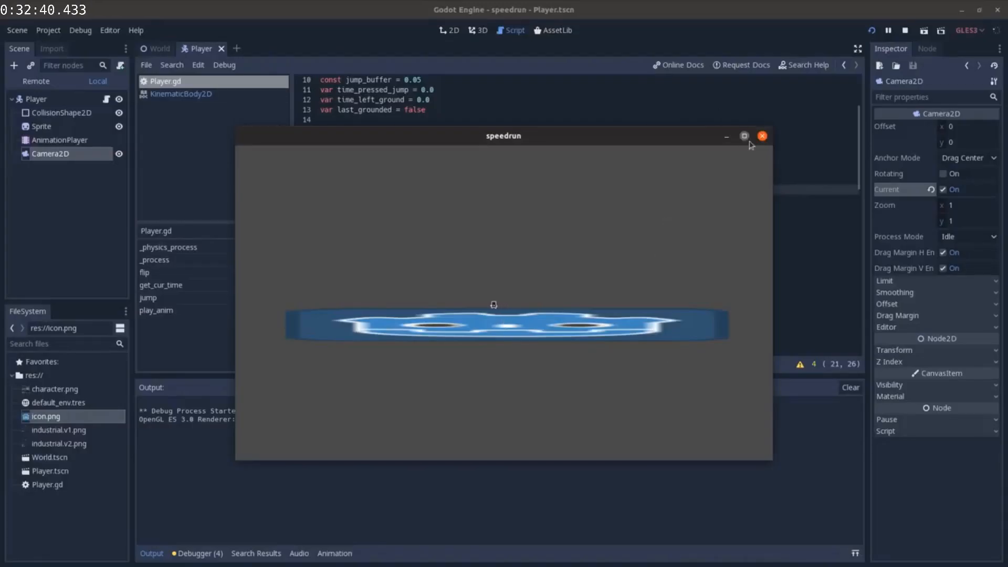
left_click(763, 135)
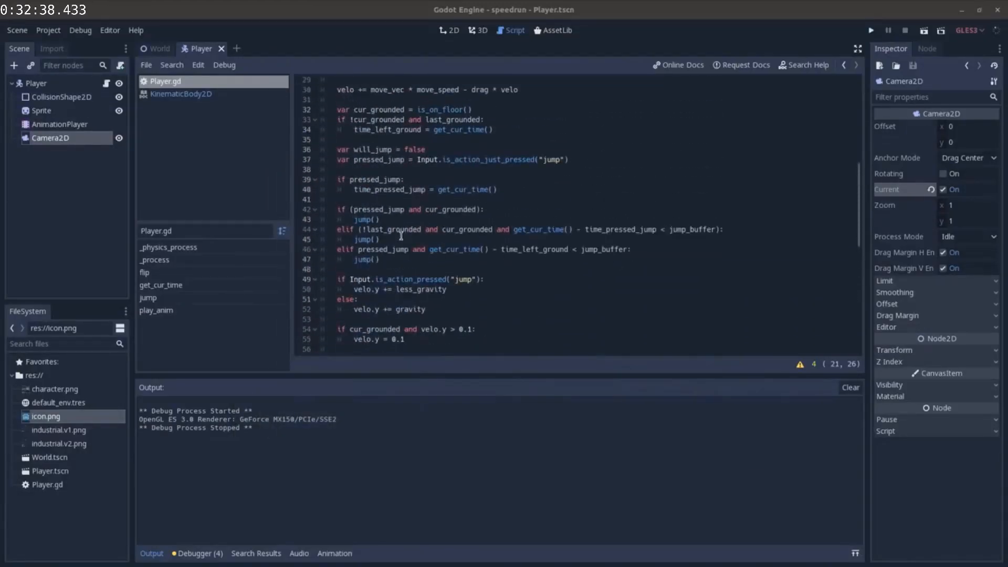
scroll("down", 3)
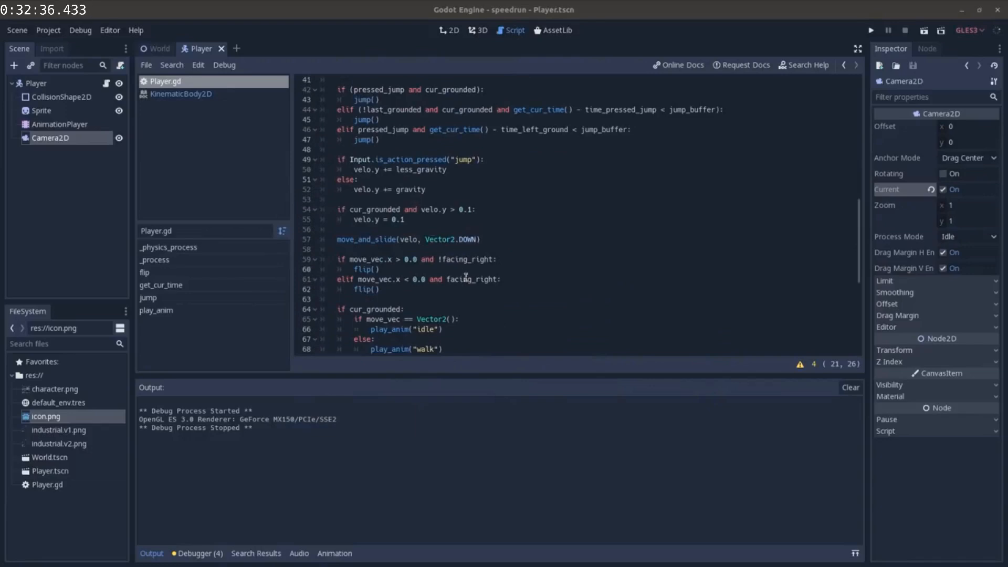
scroll("down", 3)
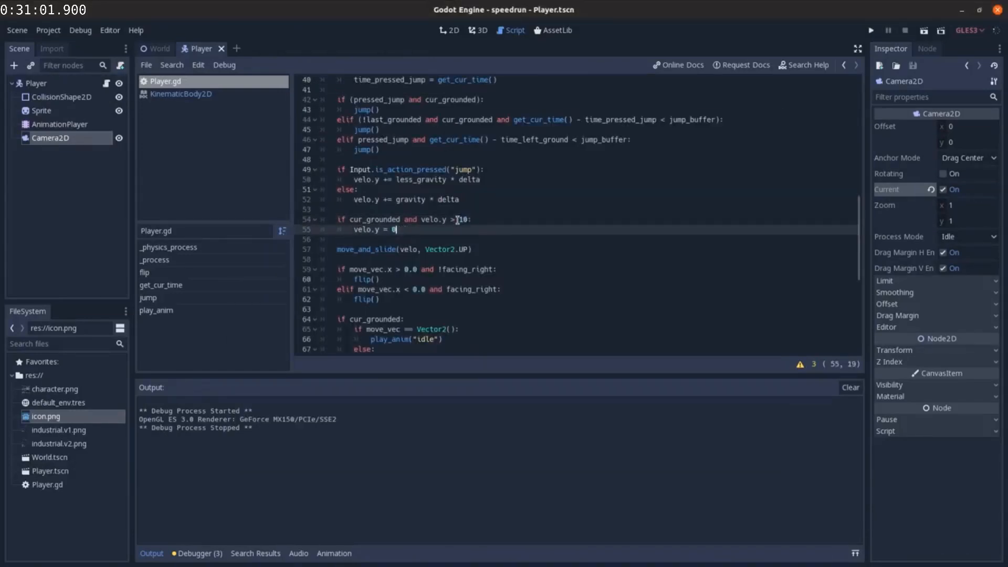
Step: Test-run the camera with zoom 0.5 and top drag margin 0.5, then return to World
left_click(870, 31)
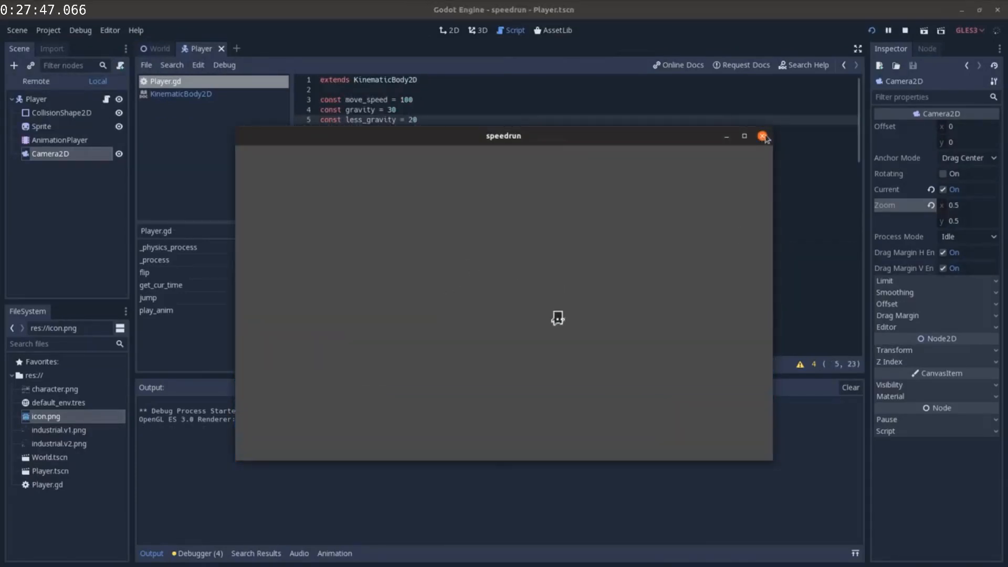
left_click(764, 136)
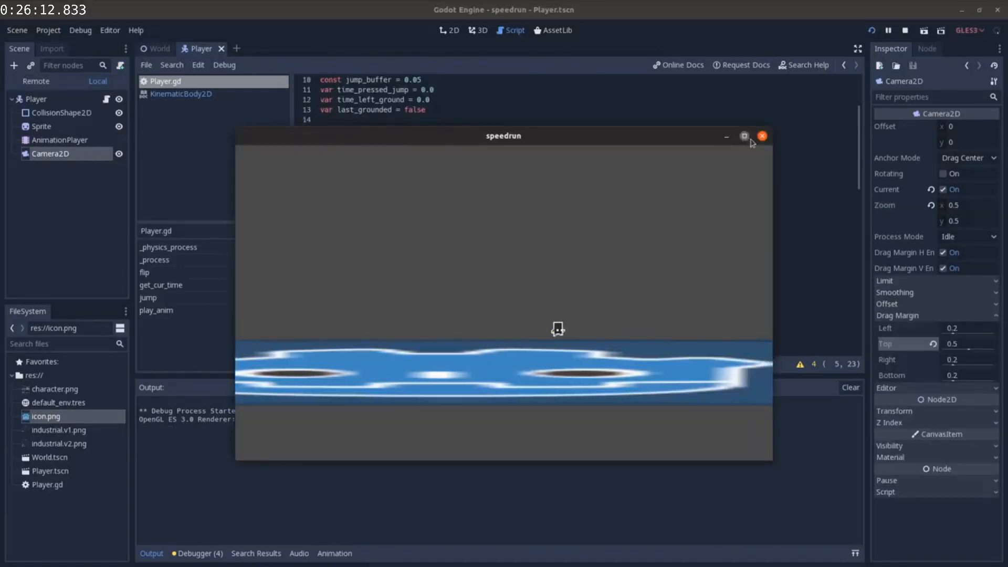
left_click(762, 135)
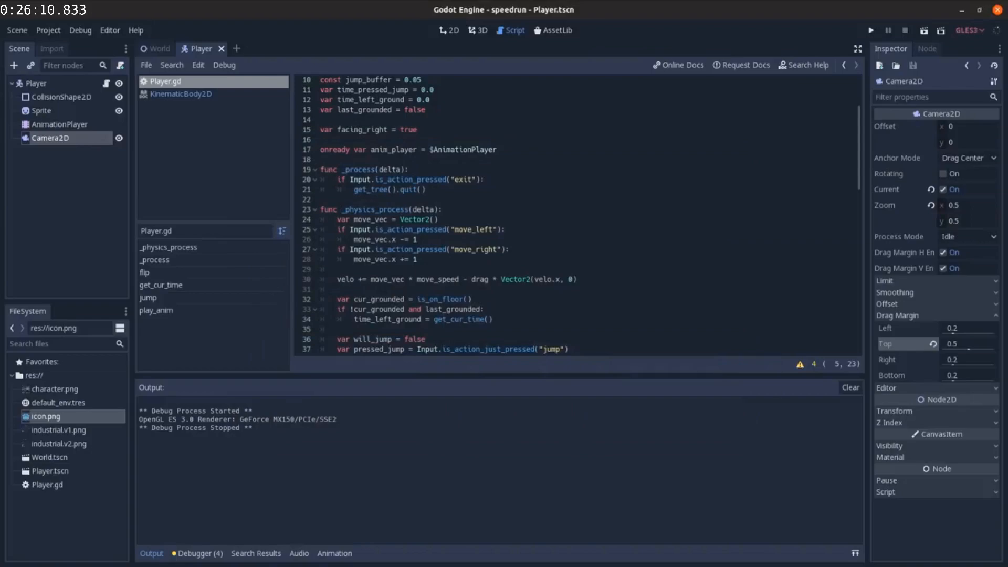
mouse_move(40, 362)
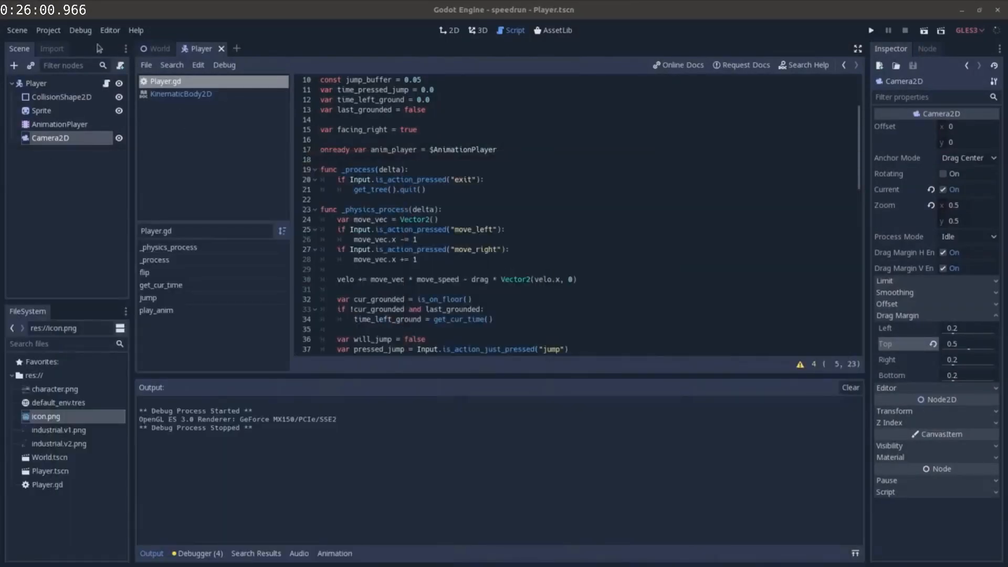
left_click(160, 48)
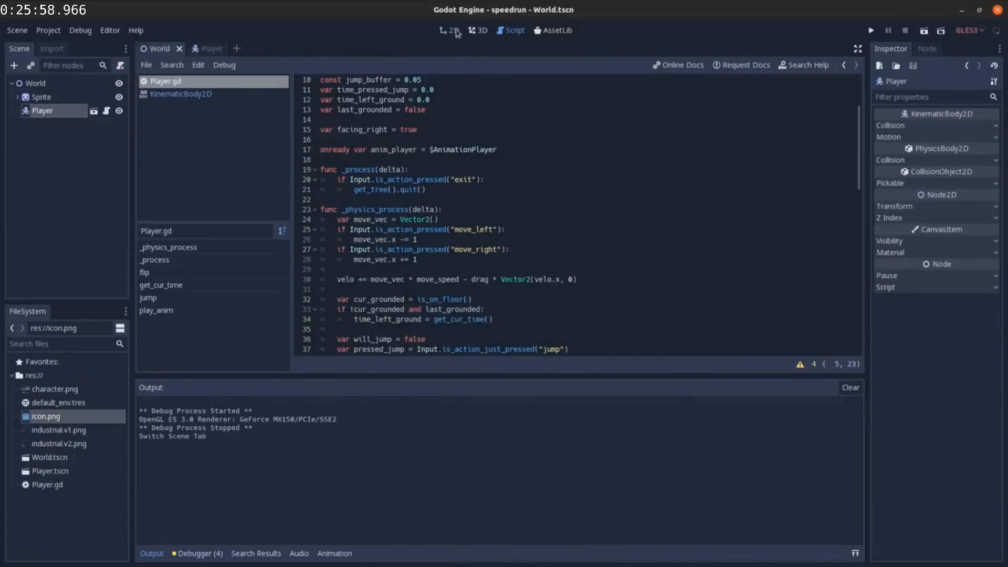
Step: Switch to the 2D view to paint industrial.v2.png tiles from the TileMap
left_click(42, 96)
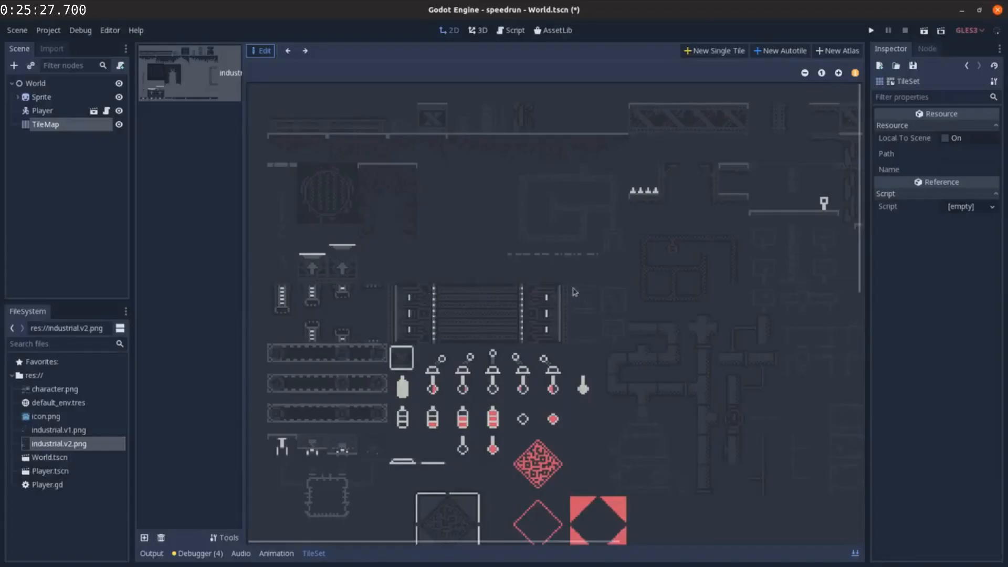
mouse_move(629, 134)
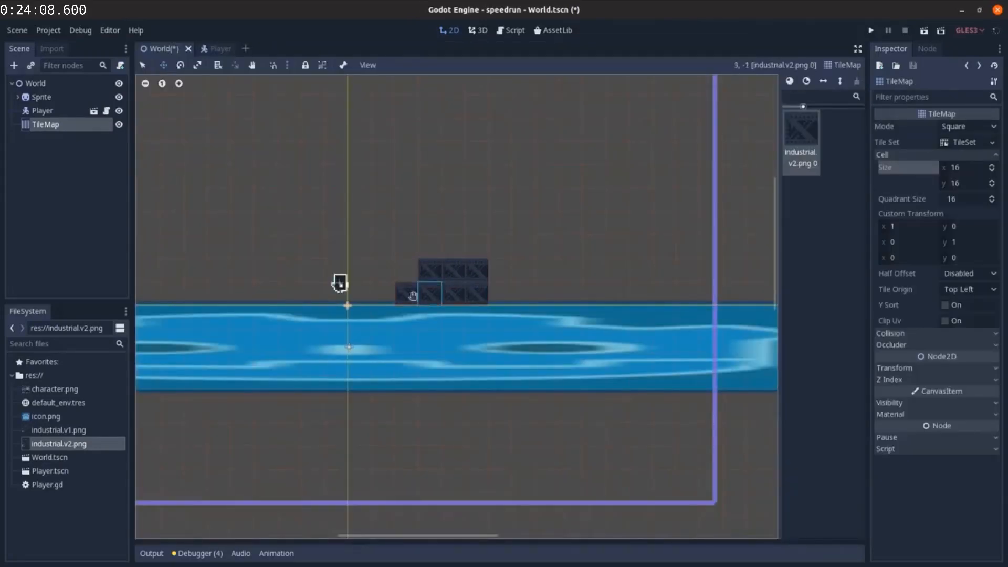
Step: Test-run the tile platforms and export move speed 90, gravity 30, less gravity 10, jump force 400
left_click(871, 30)
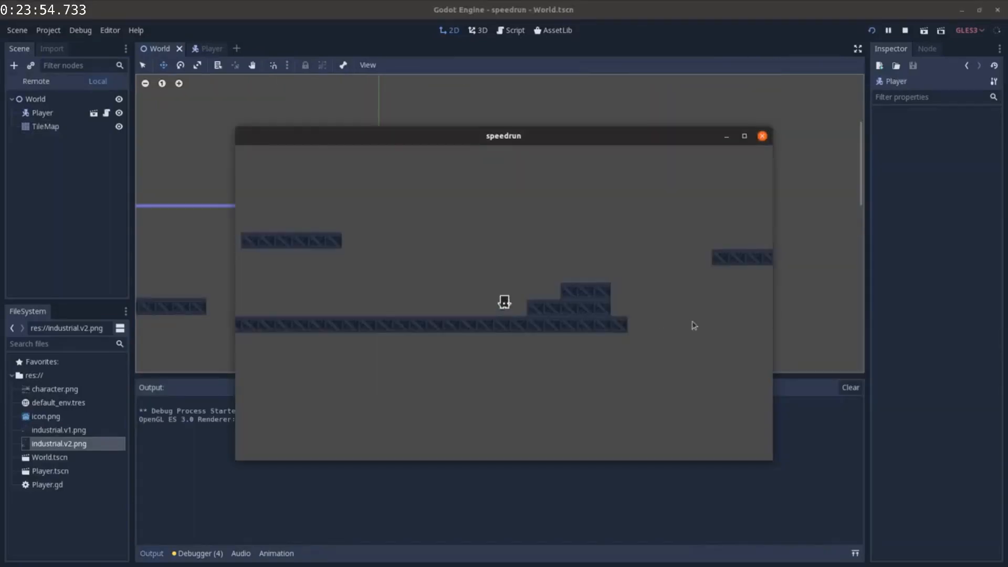
left_click(762, 137)
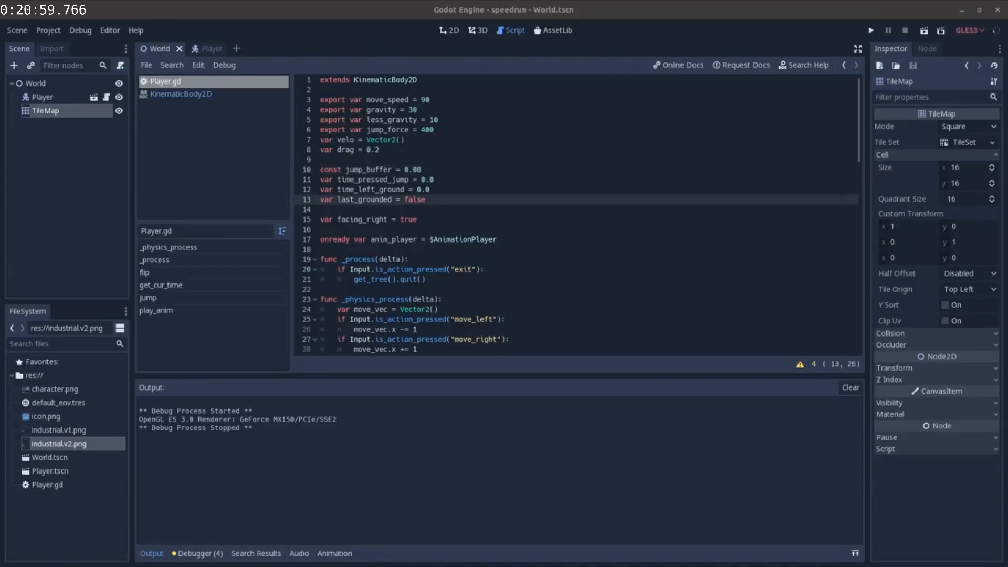
left_click(201, 48)
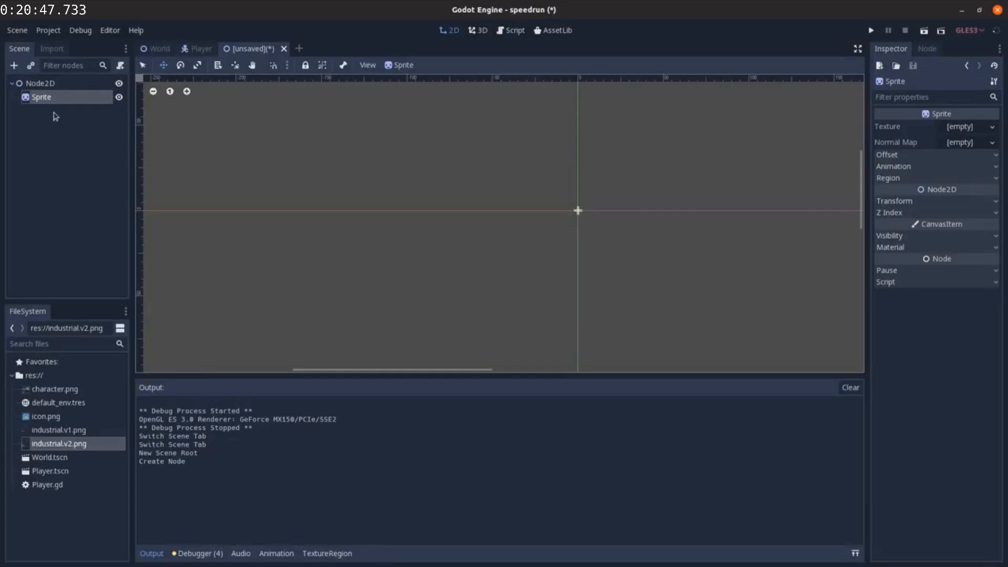
mouse_move(286, 499)
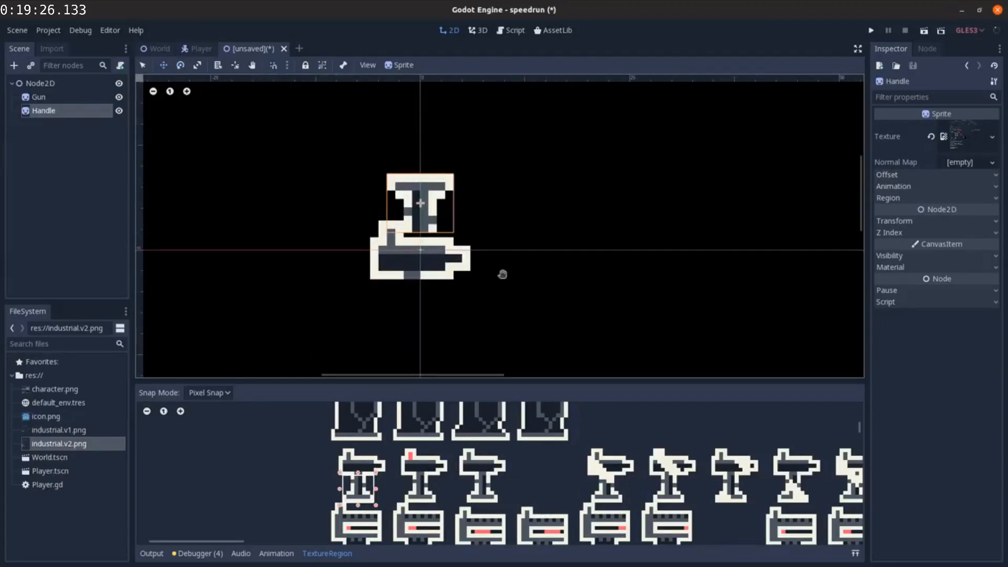
Step: Attach Gun.gd to the turret's Gun sprite and return to the World scene
left_click(510, 29)
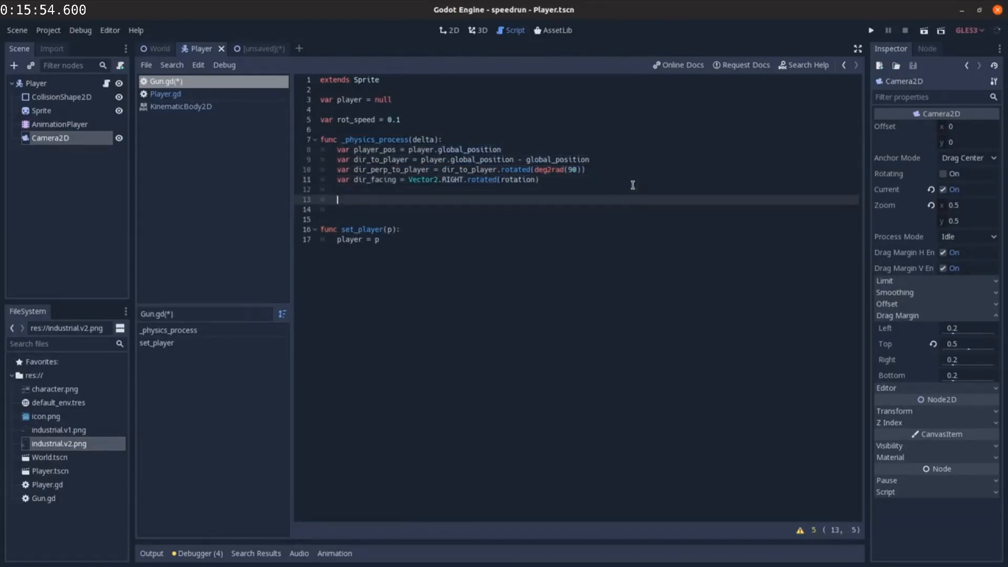
left_click(158, 49)
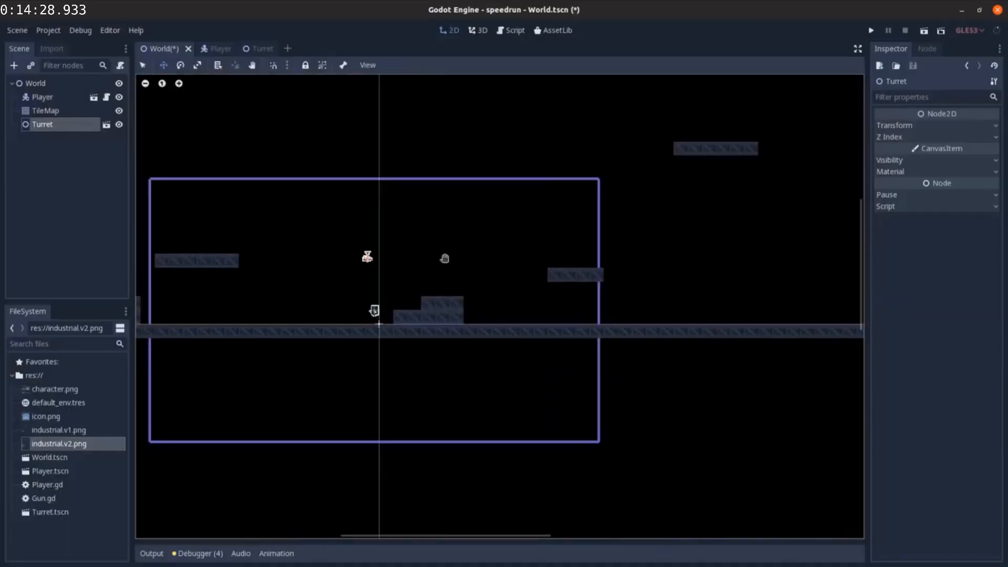
Step: Test-run the game to check that the gun prints 'fire' at its fire rate
left_click(871, 30)
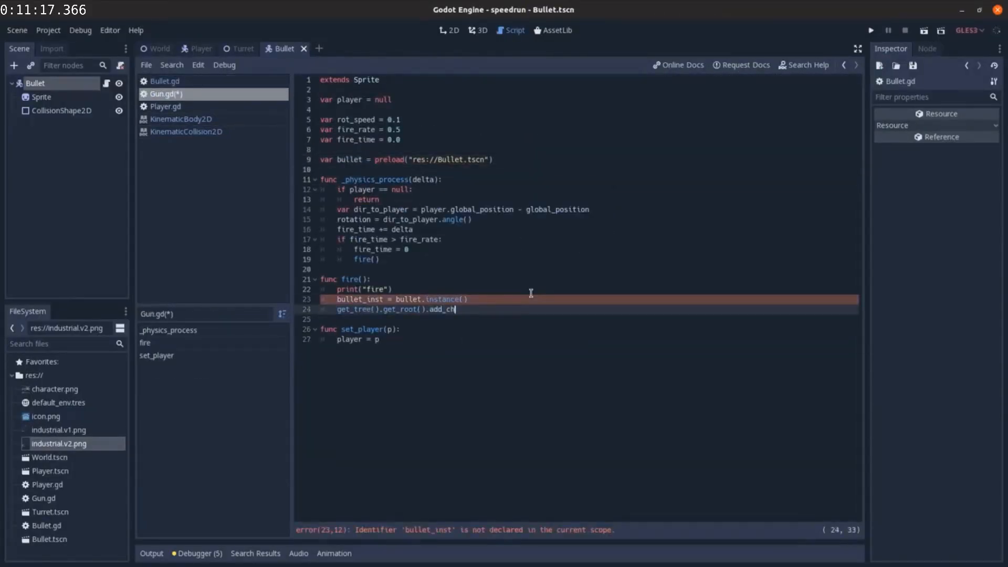
left_click(871, 30)
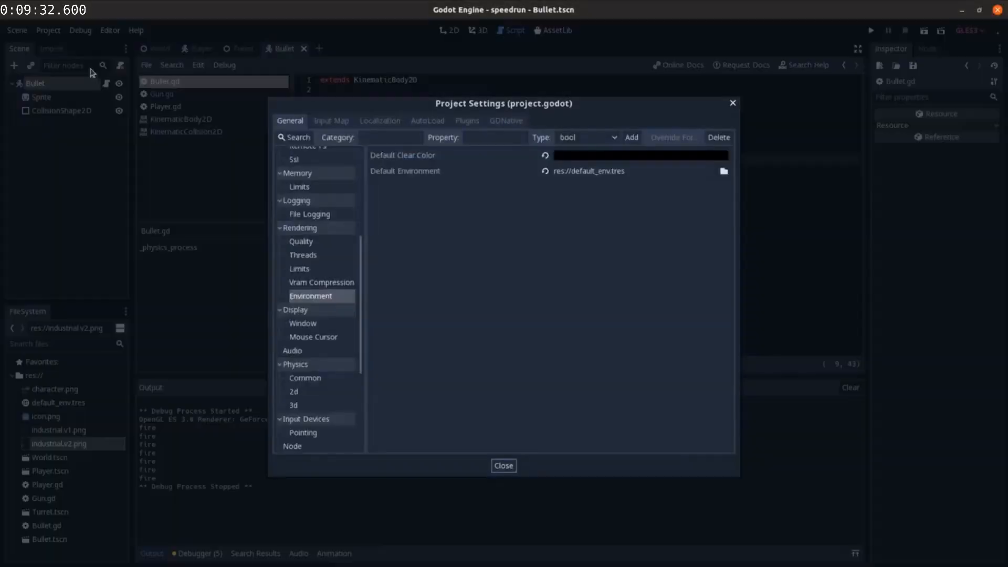
Step: Enter the 'You died press R to restart' label text and test-run the game
left_click(332, 120)
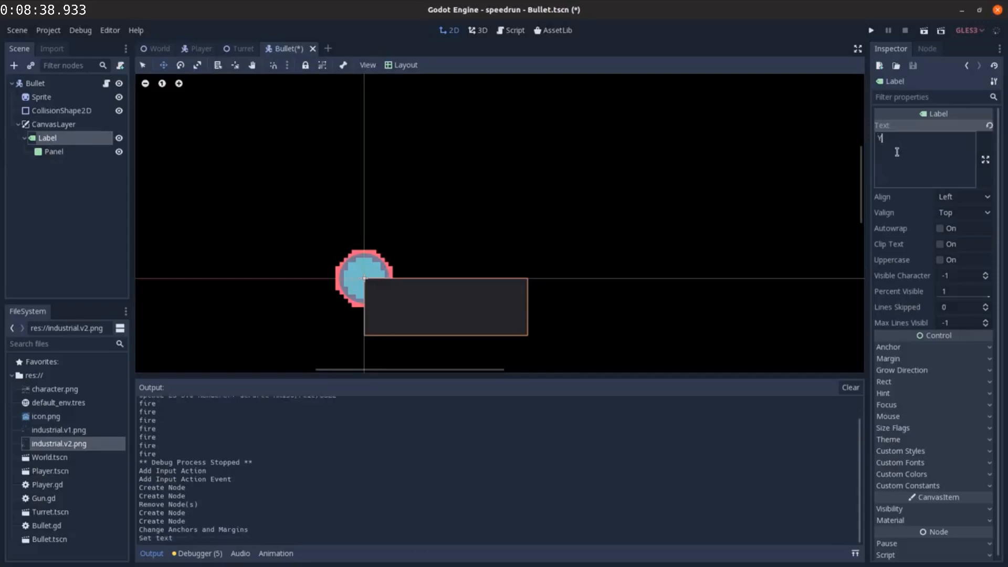
type("ou died pres")
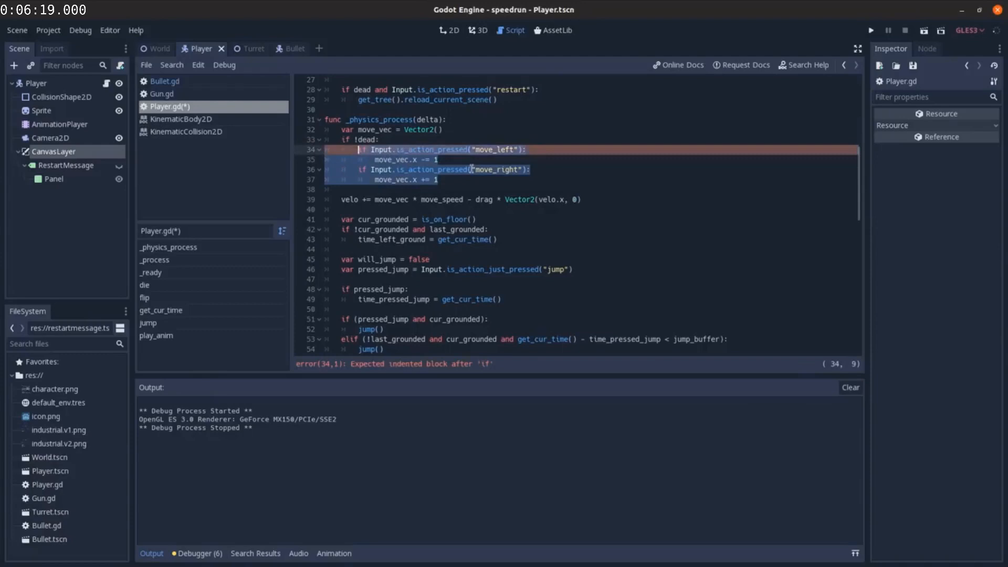
left_click(871, 31)
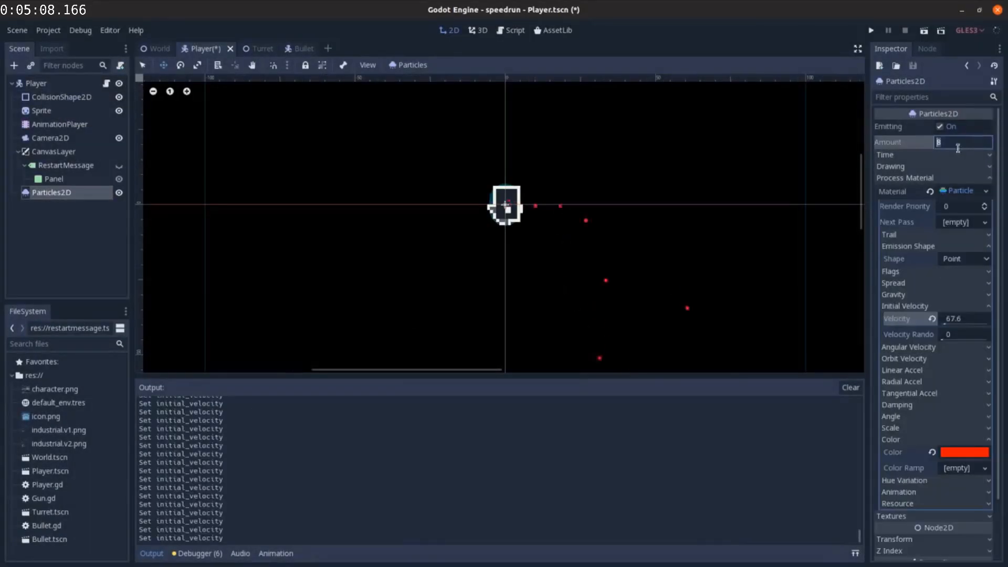
Step: Set the Blood particles amount to 64
type("64")
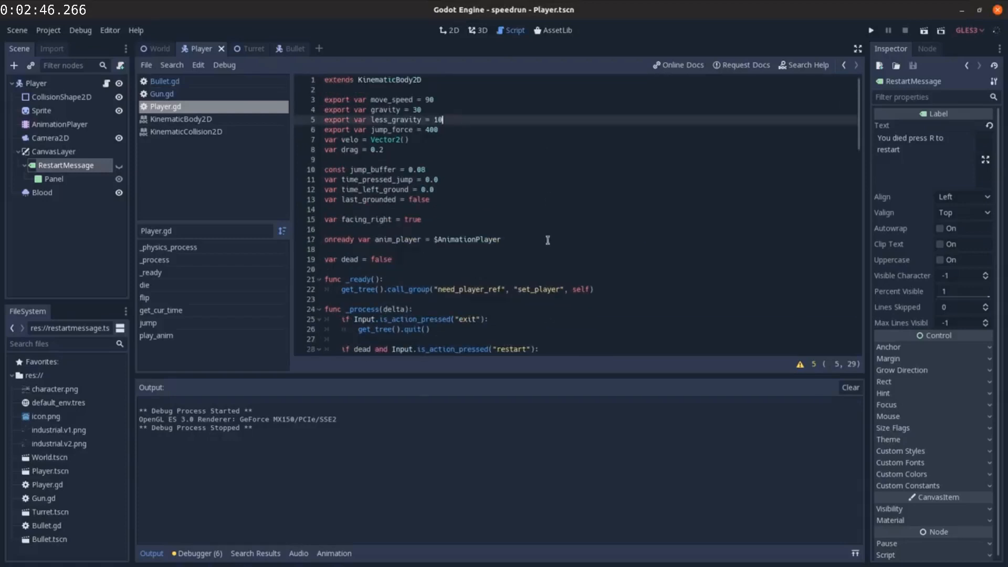
mouse_move(564, 306)
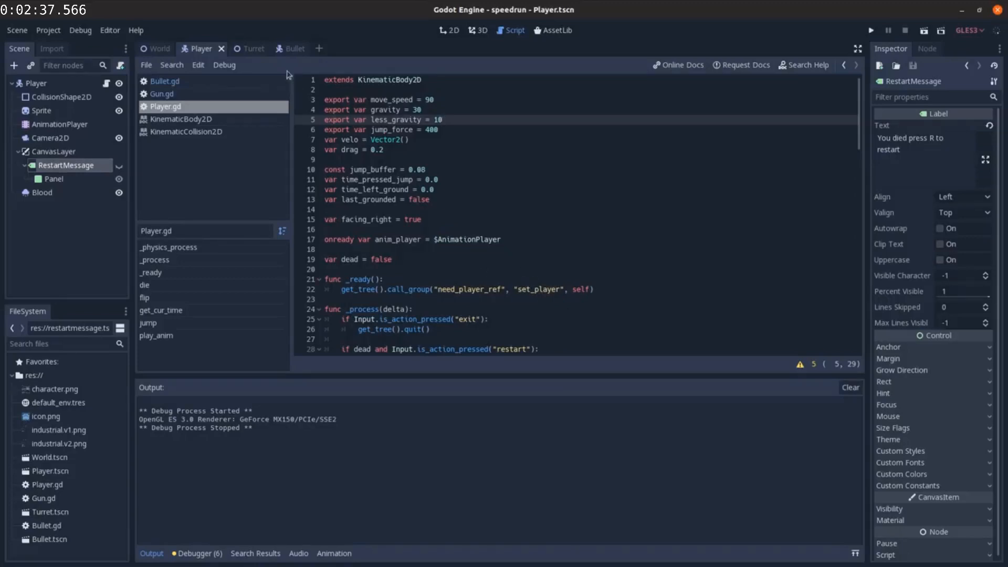
Step: Add a Label to the World scene with the 'You Win' message text
left_click(158, 49)
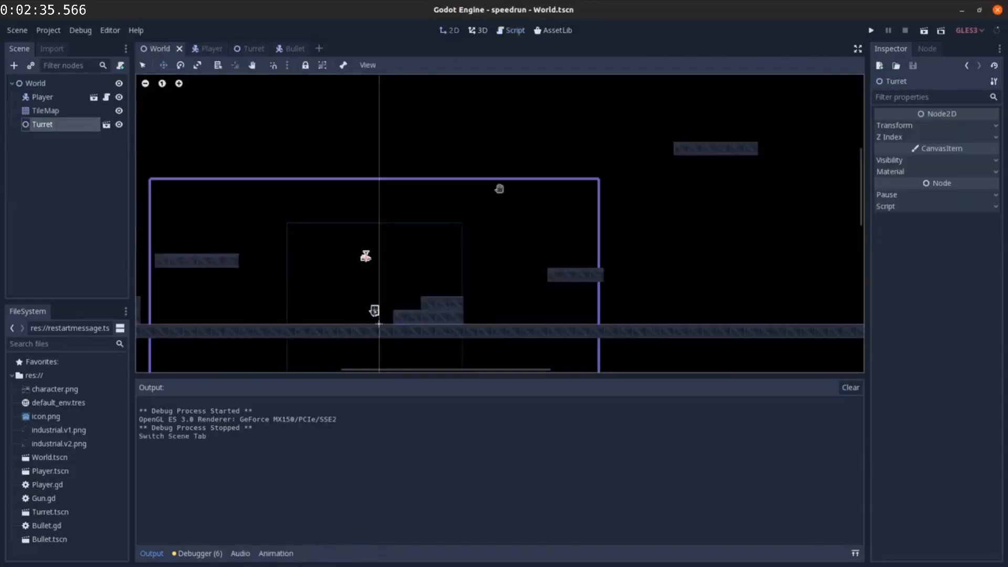
left_click(45, 109)
type("lab")
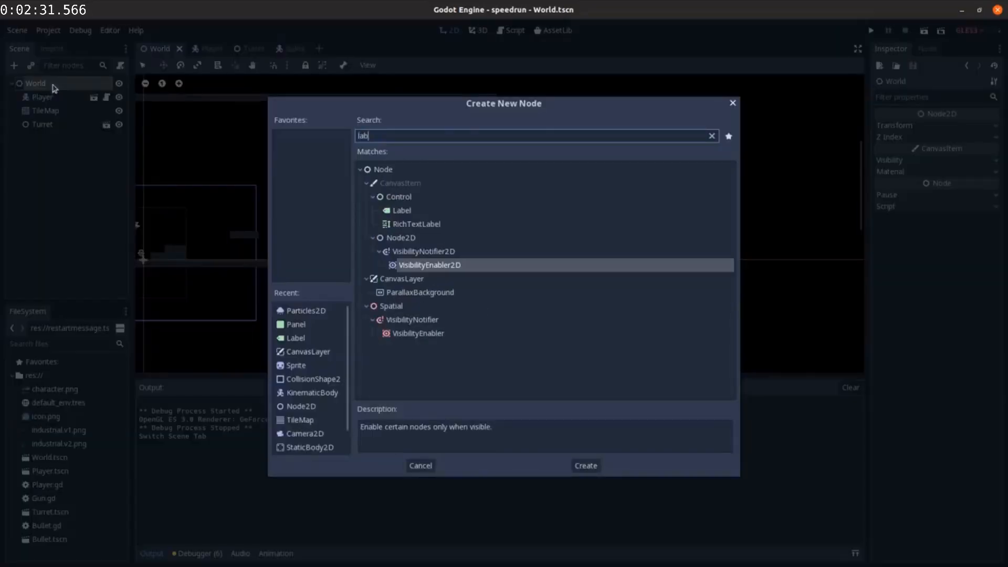
left_click(584, 466)
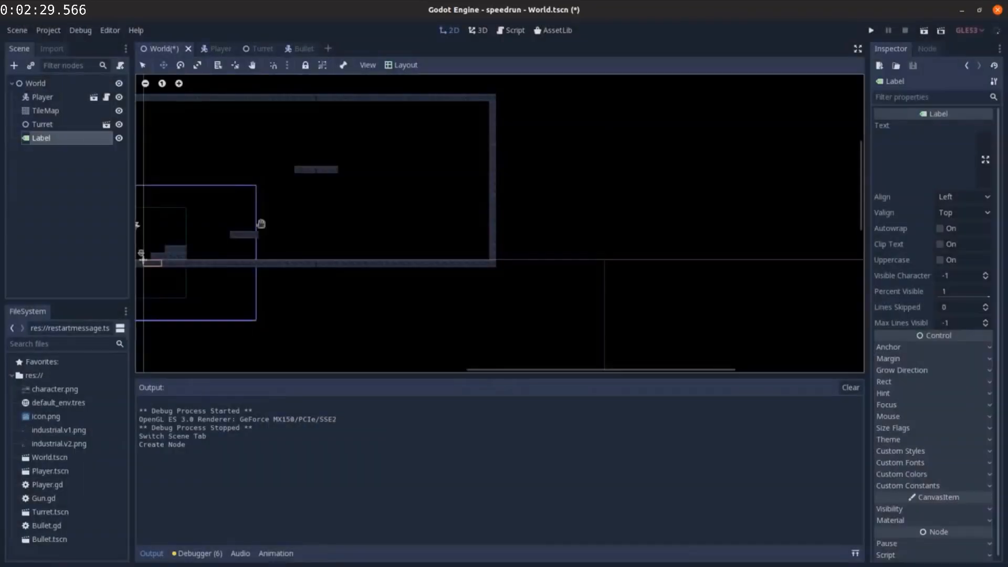
type("You W")
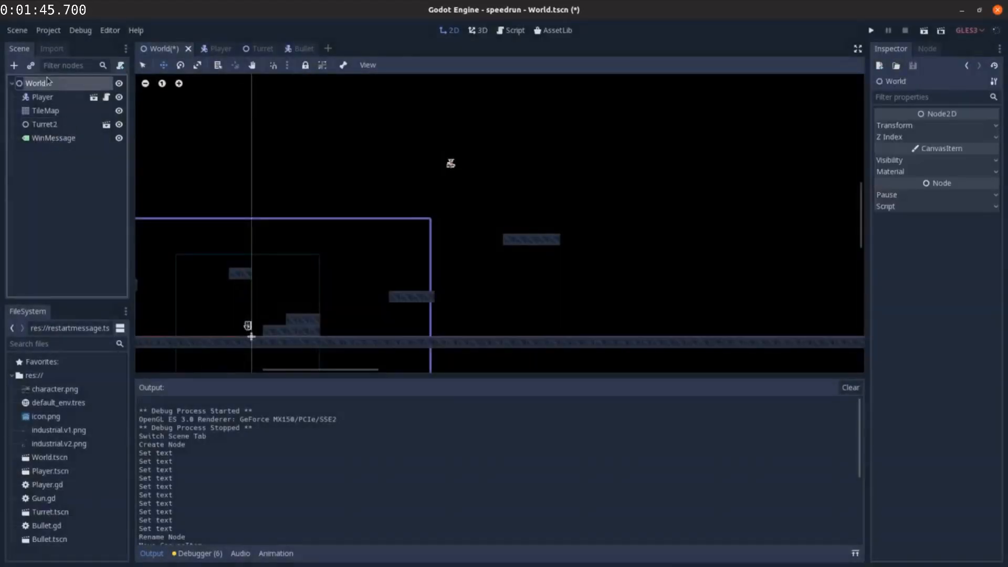
Step: Set the Instructions label text to 'AD to move' and 'Space to Jump'
left_click(51, 151)
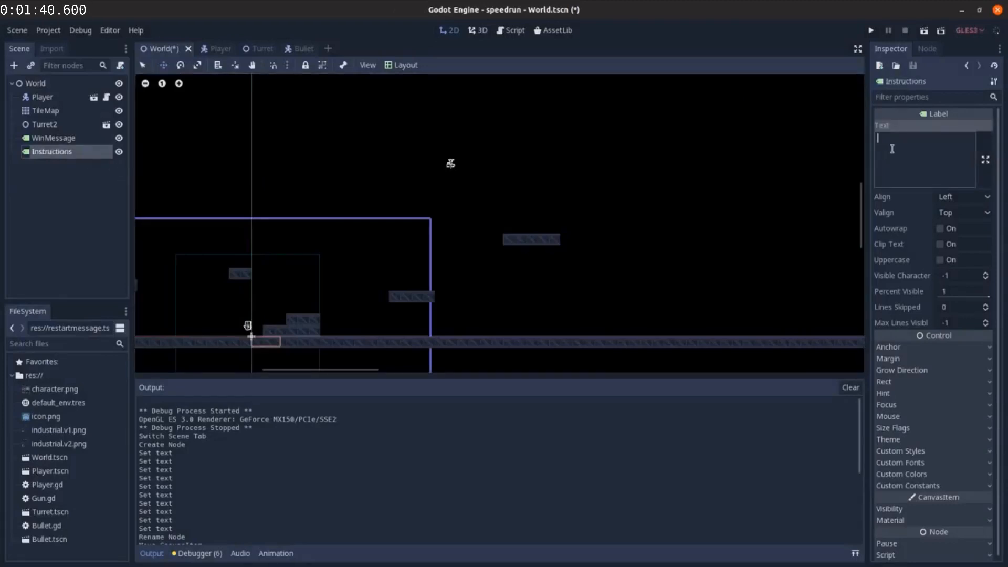
type("AD to move")
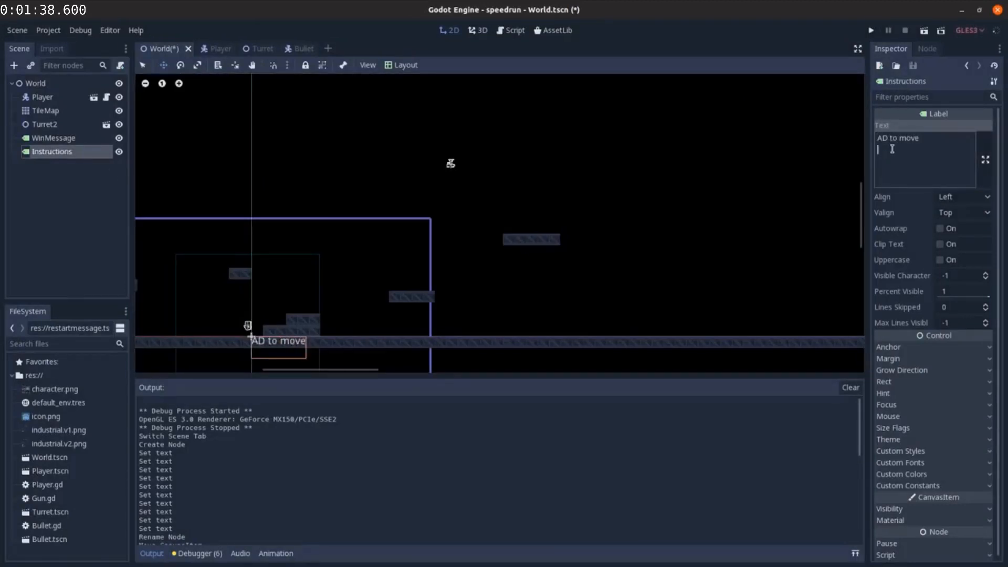
type("Space to Ju")
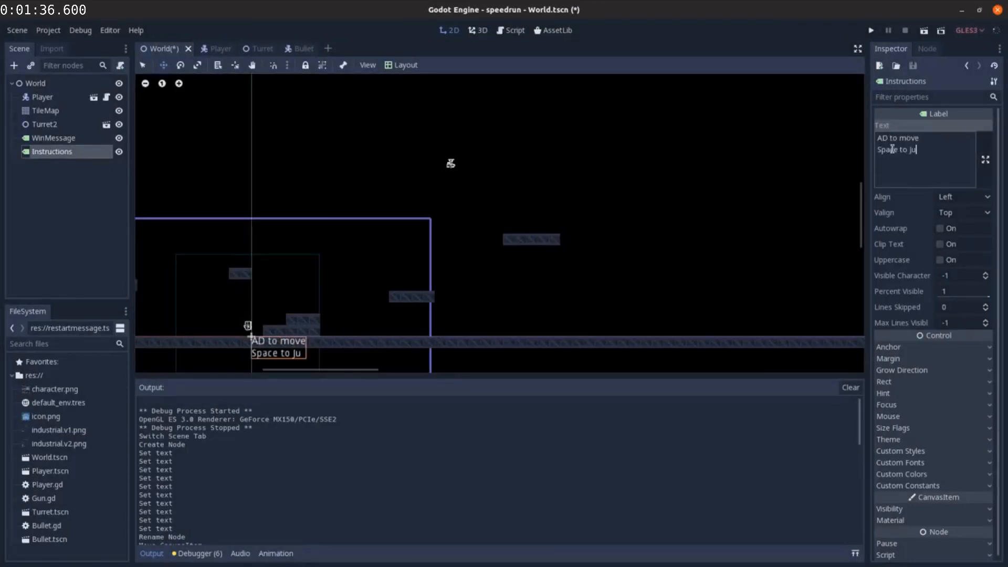
left_click(43, 97)
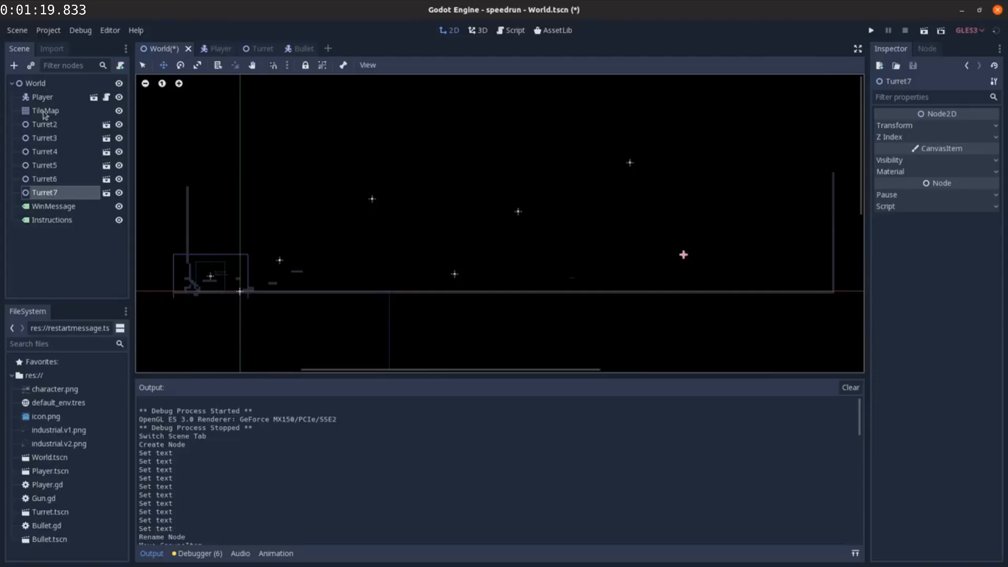
Step: Add Input.set_mouse_mode(MOUSE_MODE_HIDDEN) to Player.gd's _ready function
left_click(45, 110)
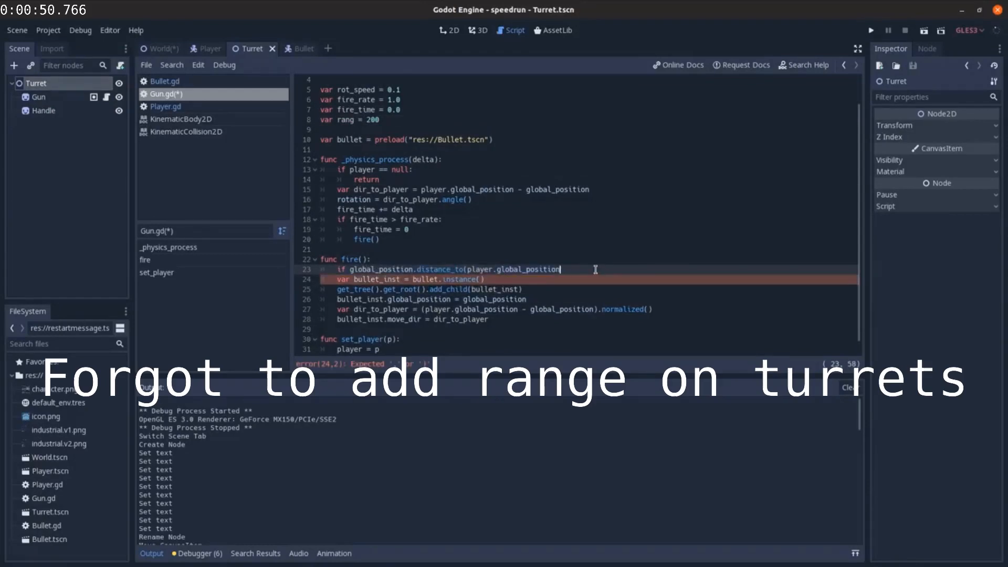
left_click(48, 30)
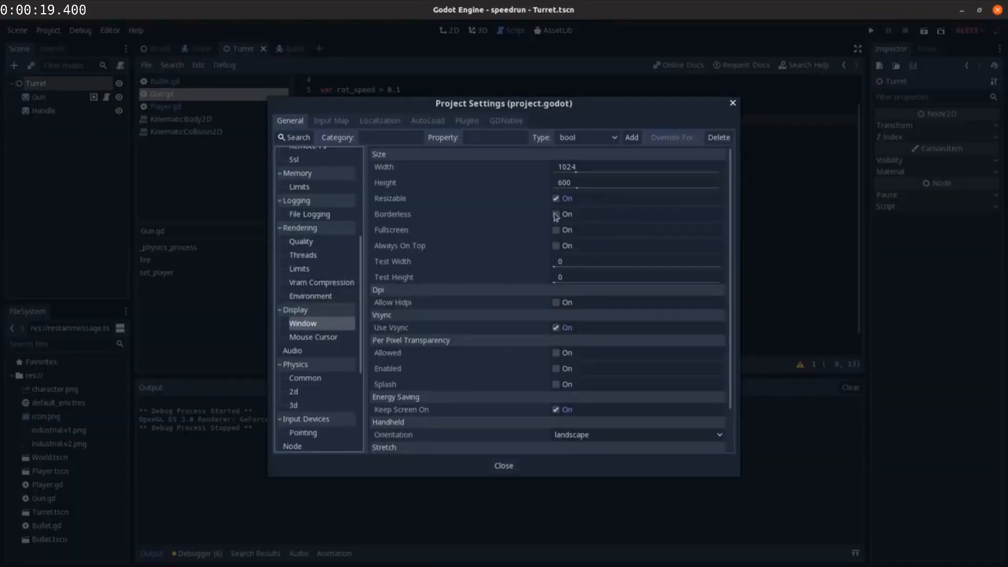
left_click(504, 466)
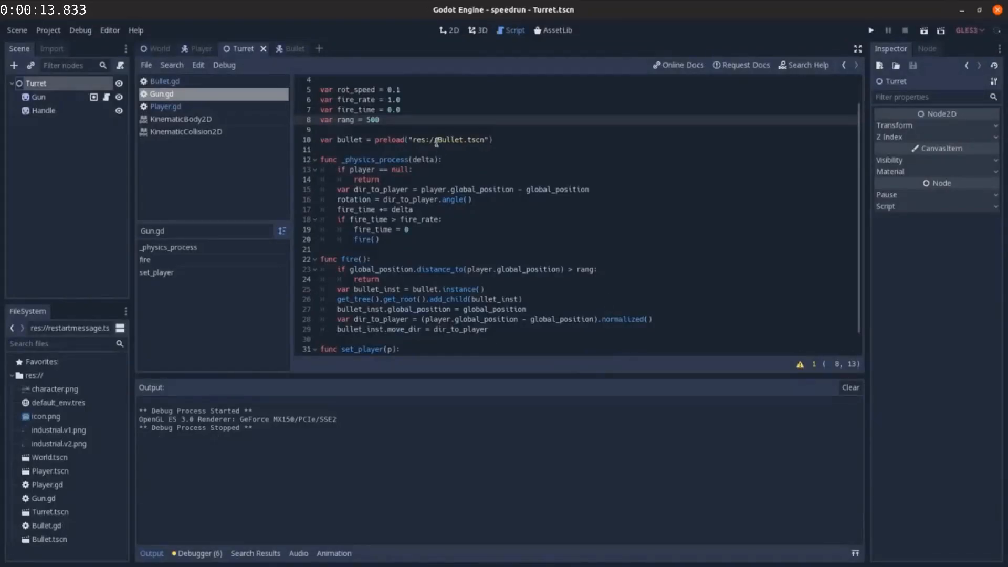
left_click(165, 107)
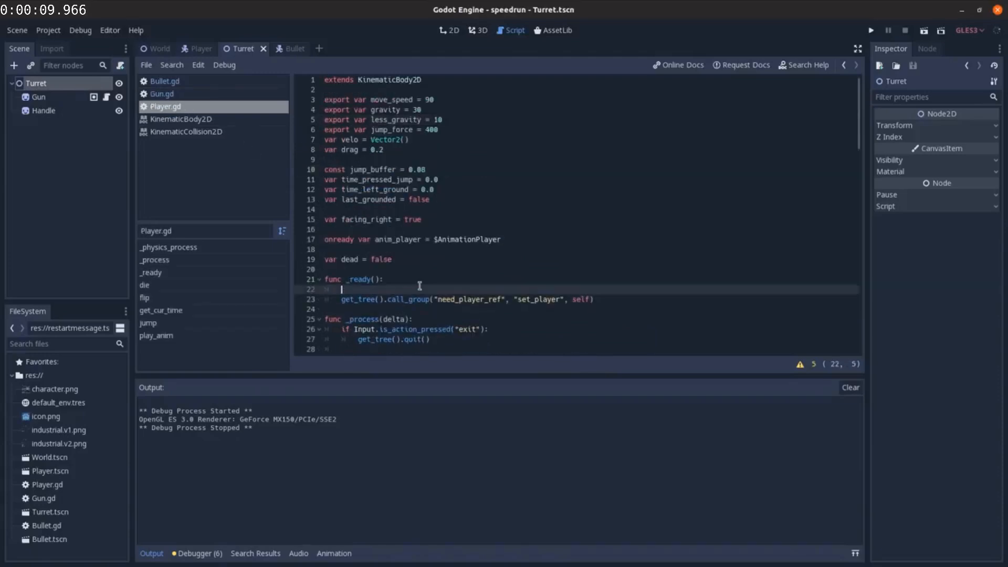
type("Input.MOUSE_MODE_HIDDEN)")
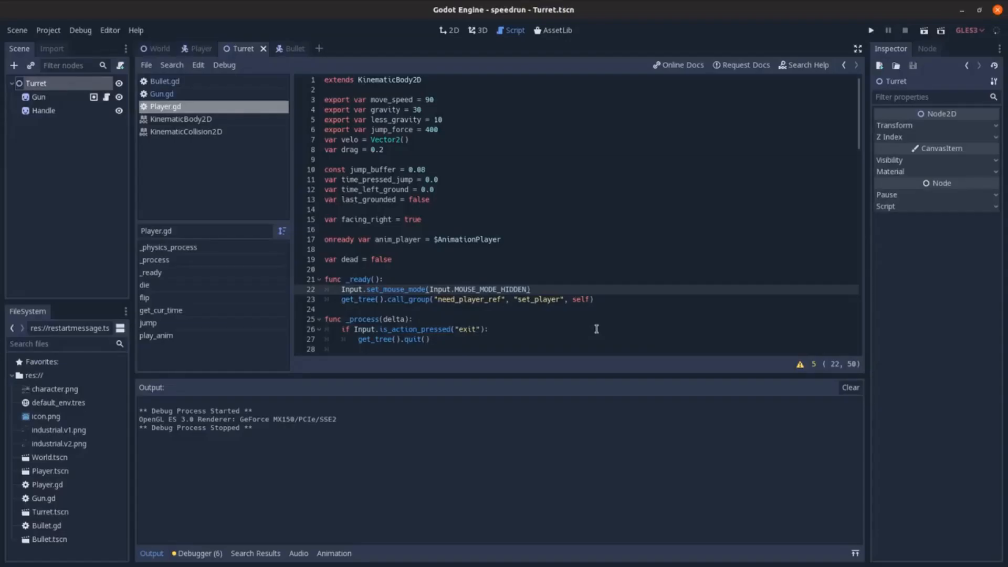
Step: Move from the Turret scene to World and paint new TileMap platforms and walls
left_click(448, 30)
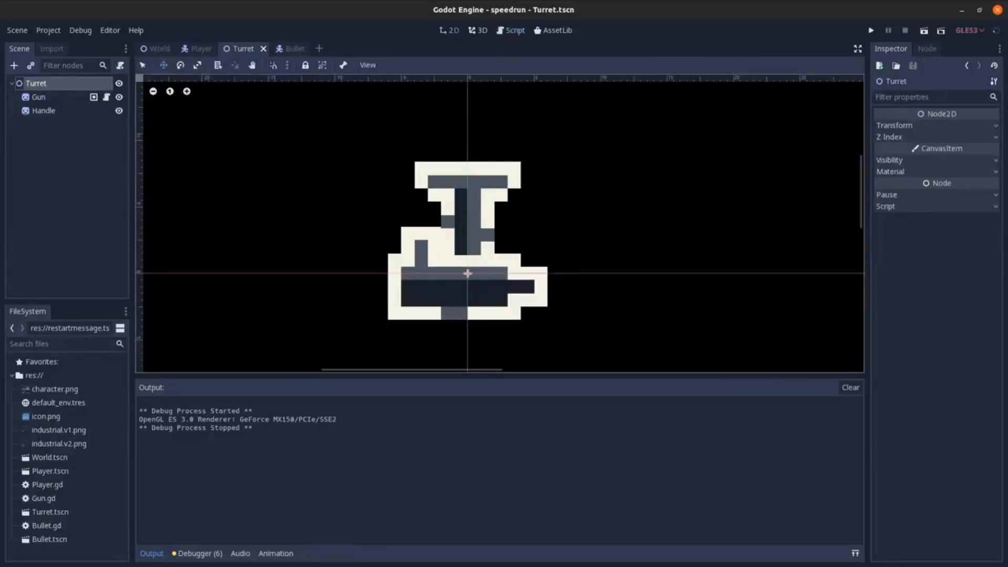
left_click(159, 49)
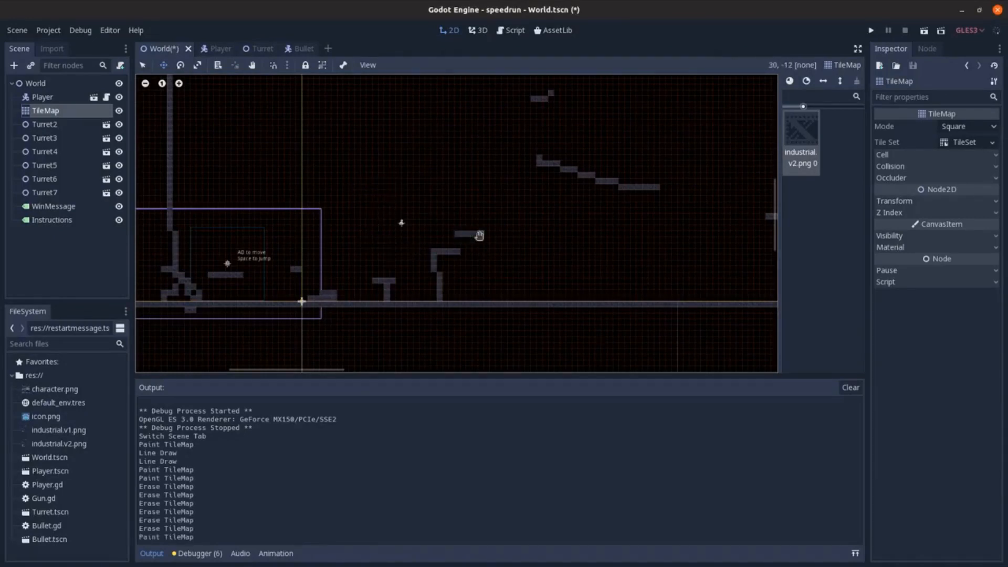
left_click(479, 214)
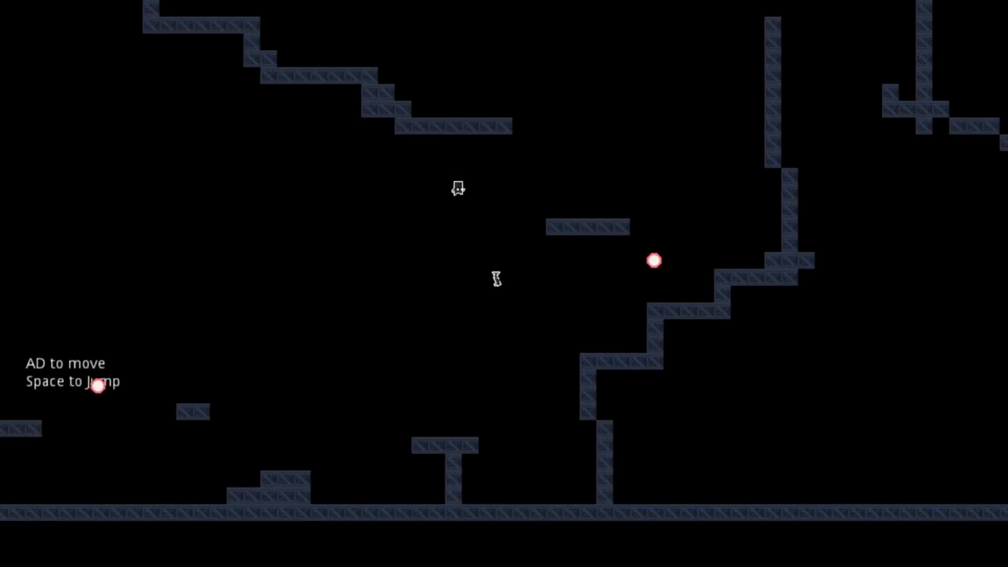
Step: Stop the extended-level playtest and switch to the Player scene
left_click(905, 30)
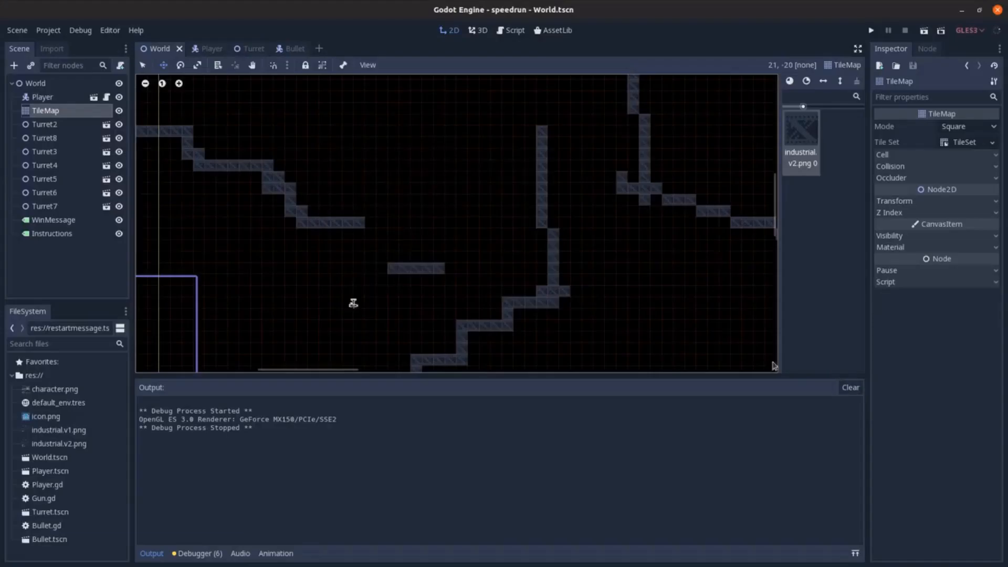
left_click(201, 48)
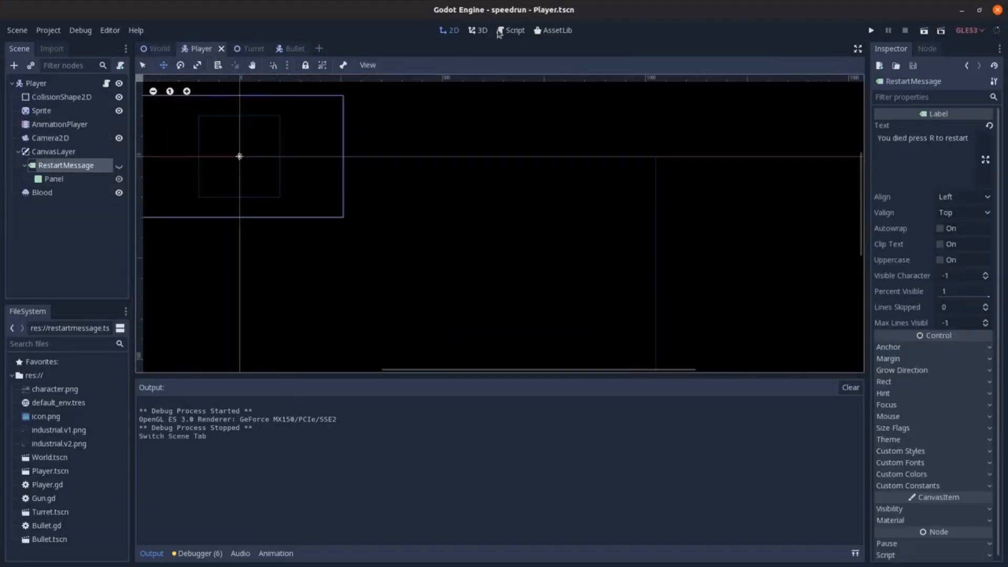
Step: Make Bullet.gd call die() only on a collider named Player, then test-run
left_click(514, 30)
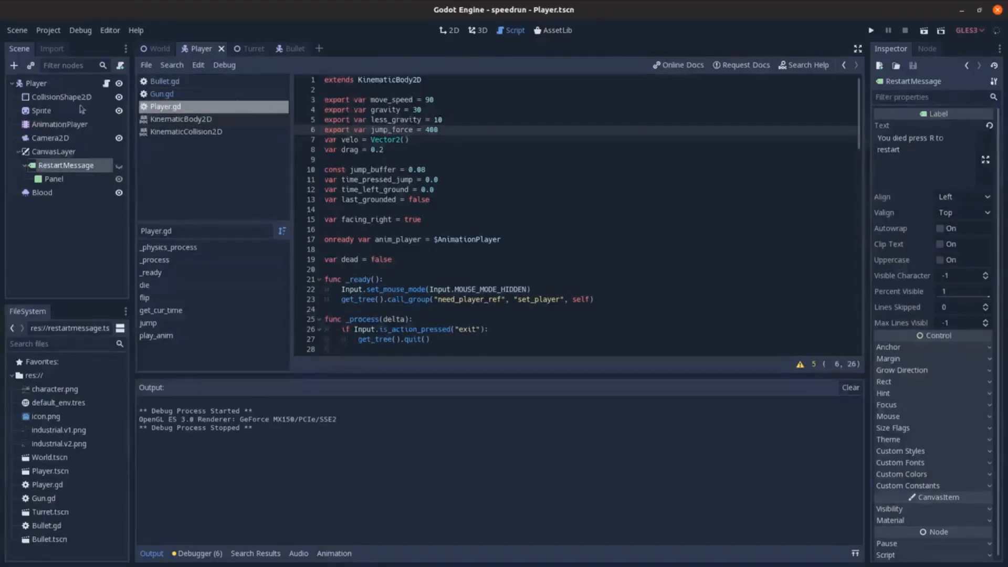
left_click(284, 49)
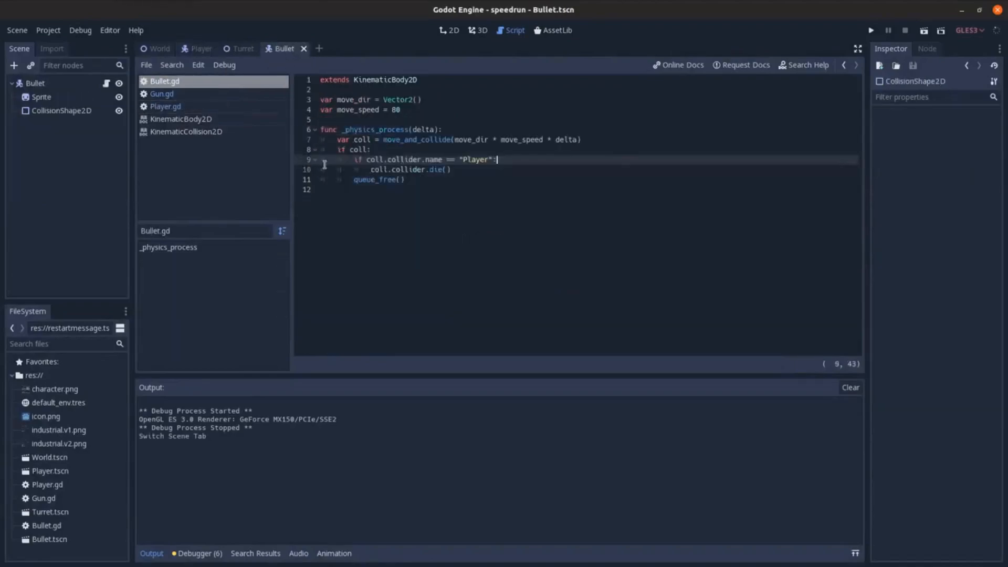
left_click(871, 30)
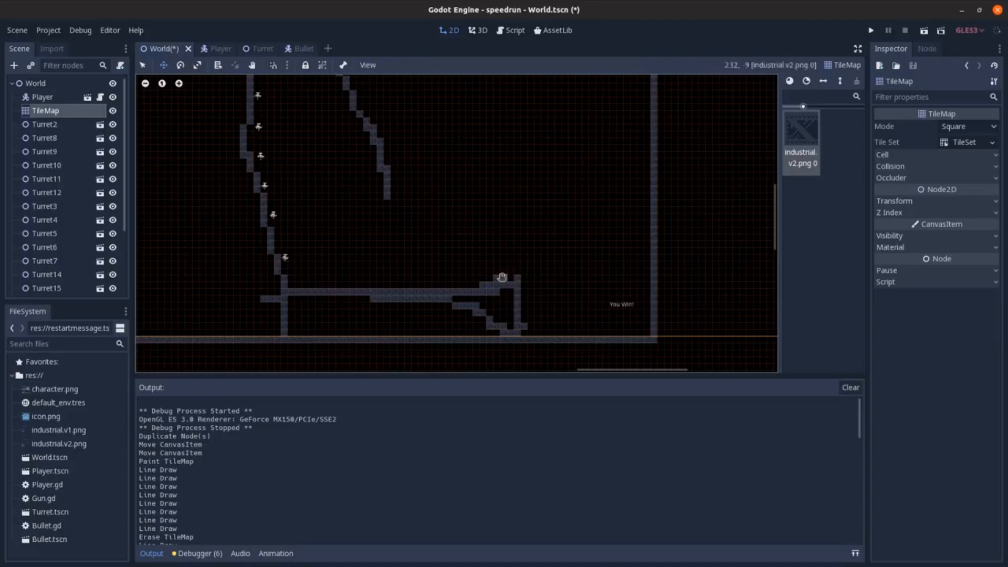
mouse_move(477, 286)
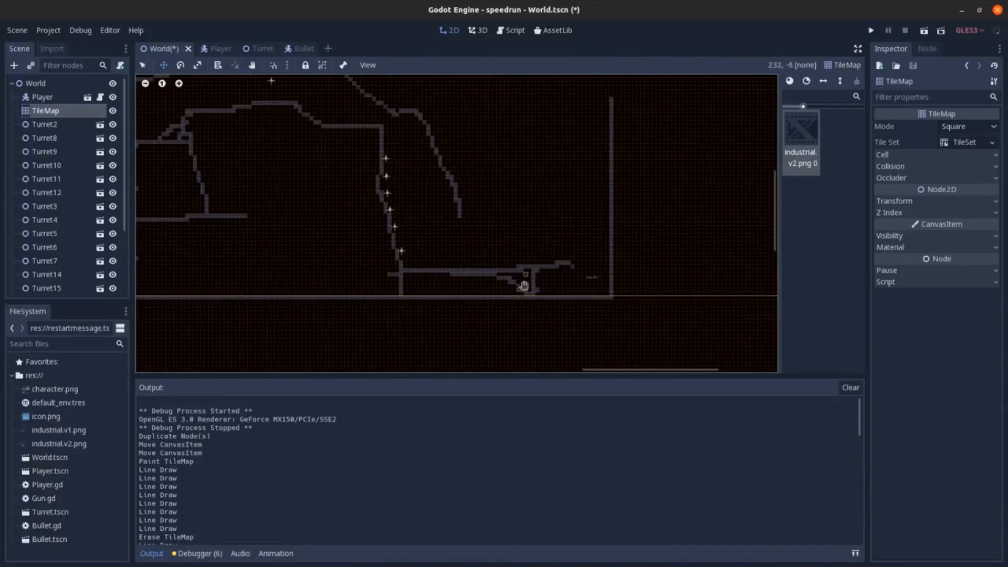
Step: Run the game to test the lengthened level with turrets up to Turret15
left_click(871, 30)
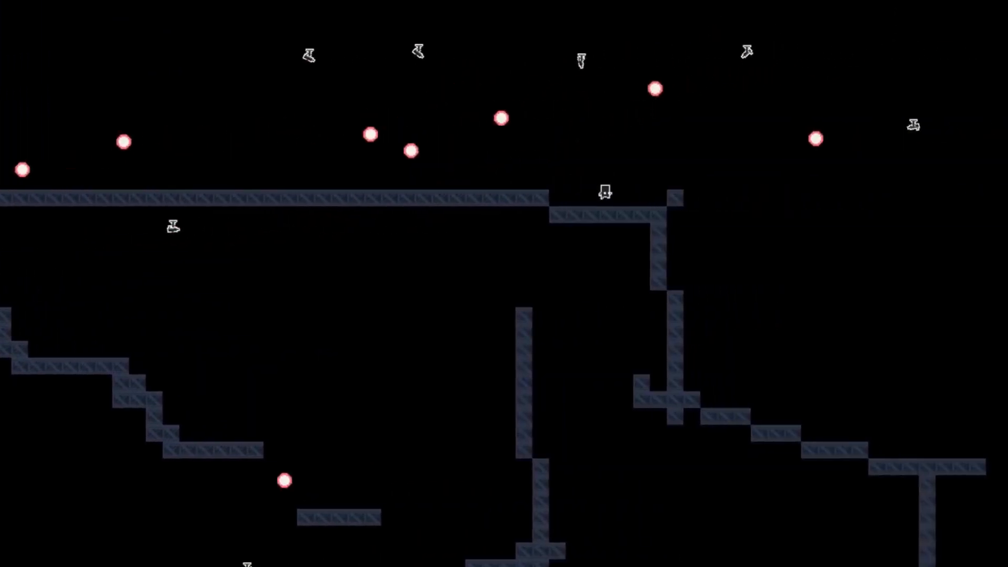
Step: Stop the playtest and paint or erase TileMap tiles at problem spots
left_click(905, 31)
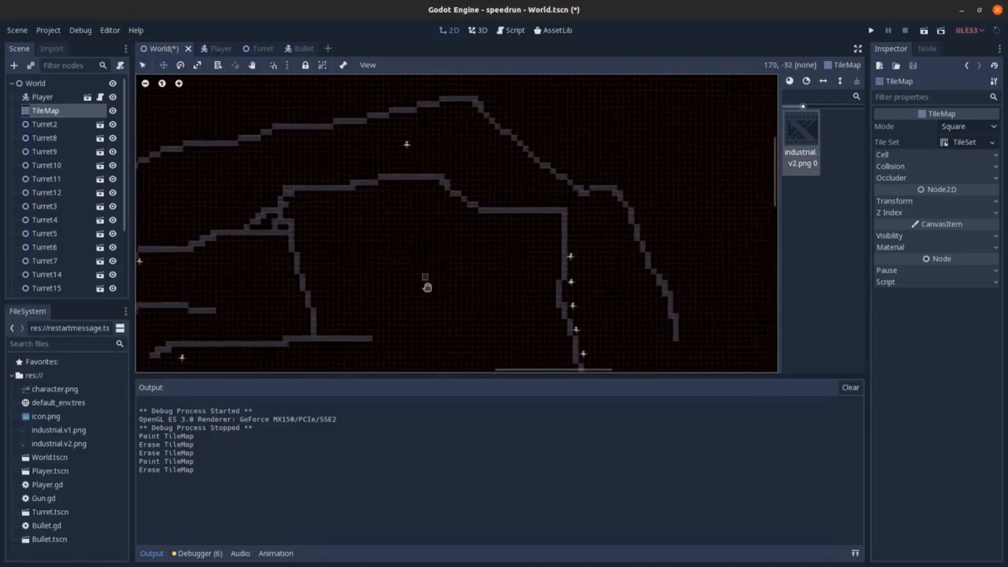
left_click(440, 245)
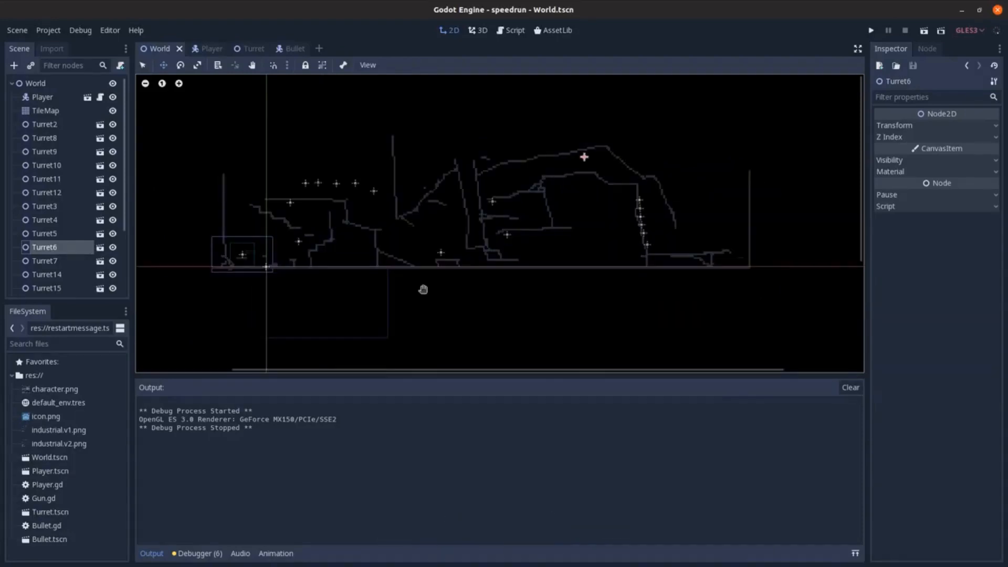
mouse_move(398, 336)
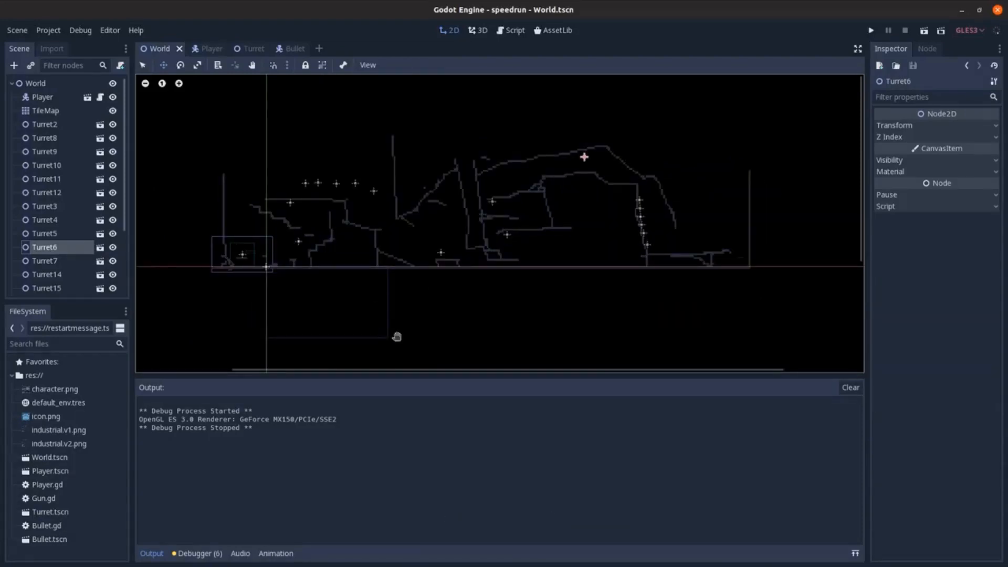